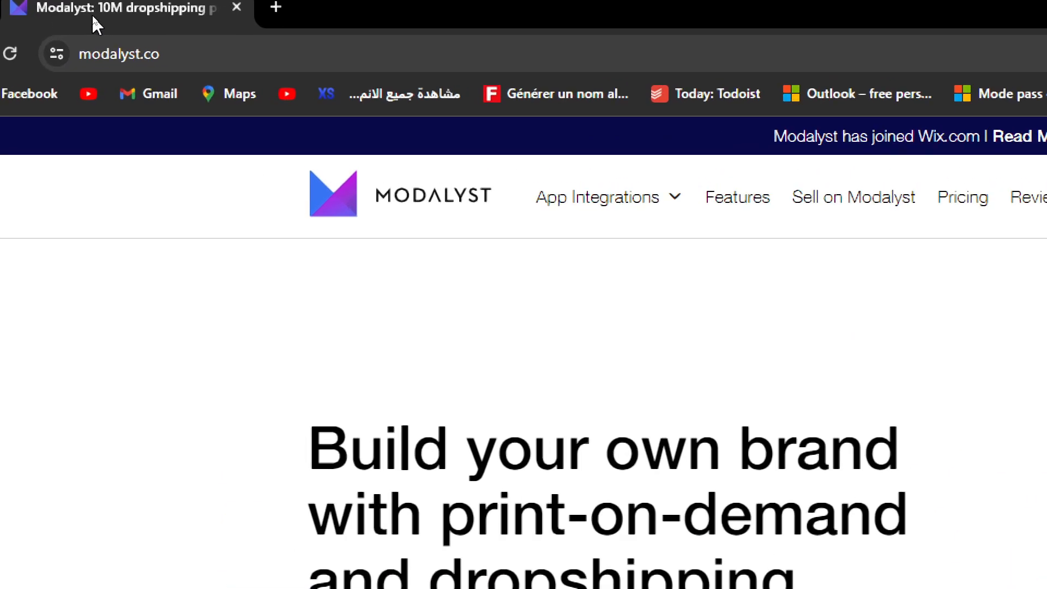
mouse_move(342, 325)
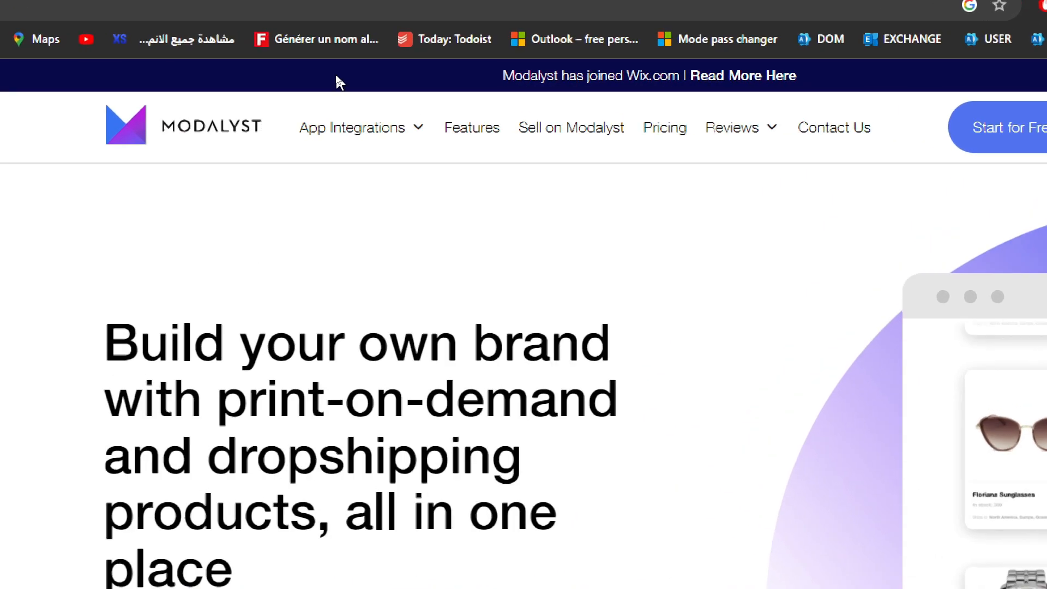
Step: Choose Shopify under App Integrations to reach Modalyst's Shopify merchants page
left_click(361, 126)
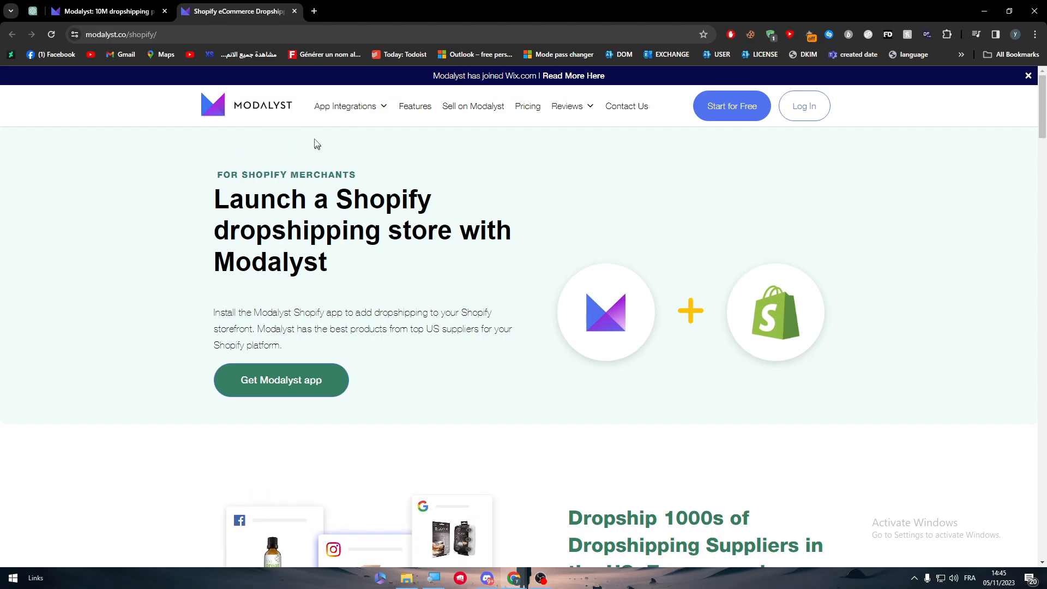
Step: Go to shopify.com in a new tab and start logging in
left_click(443, 11)
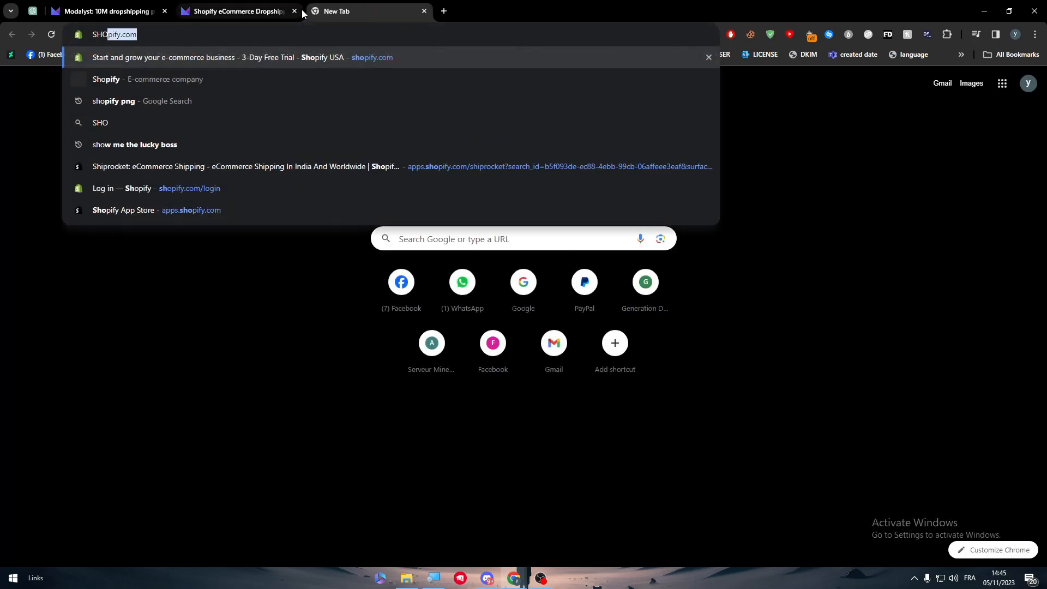
key("Return")
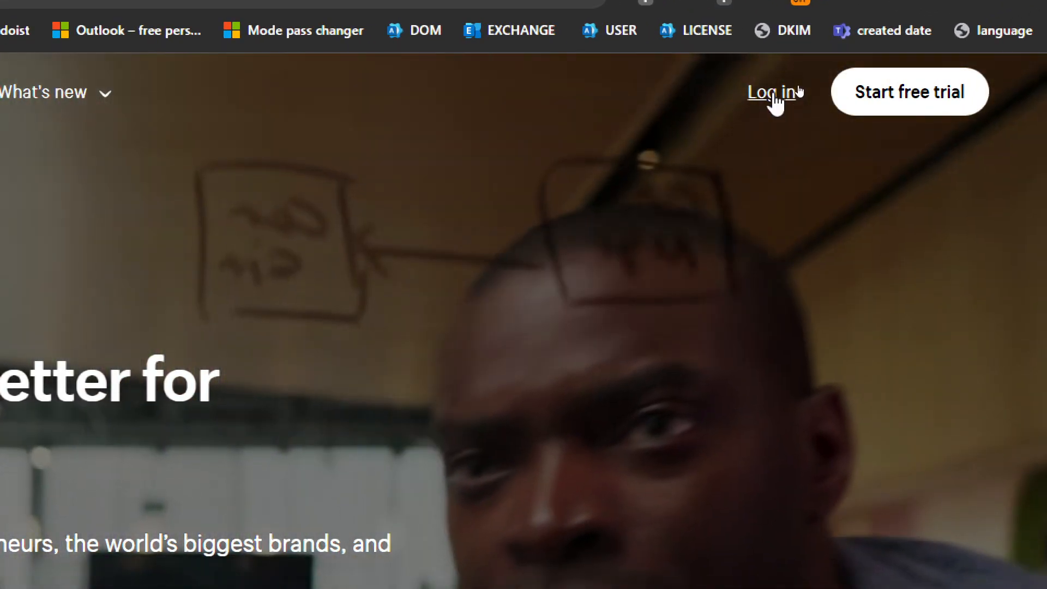
left_click(773, 92)
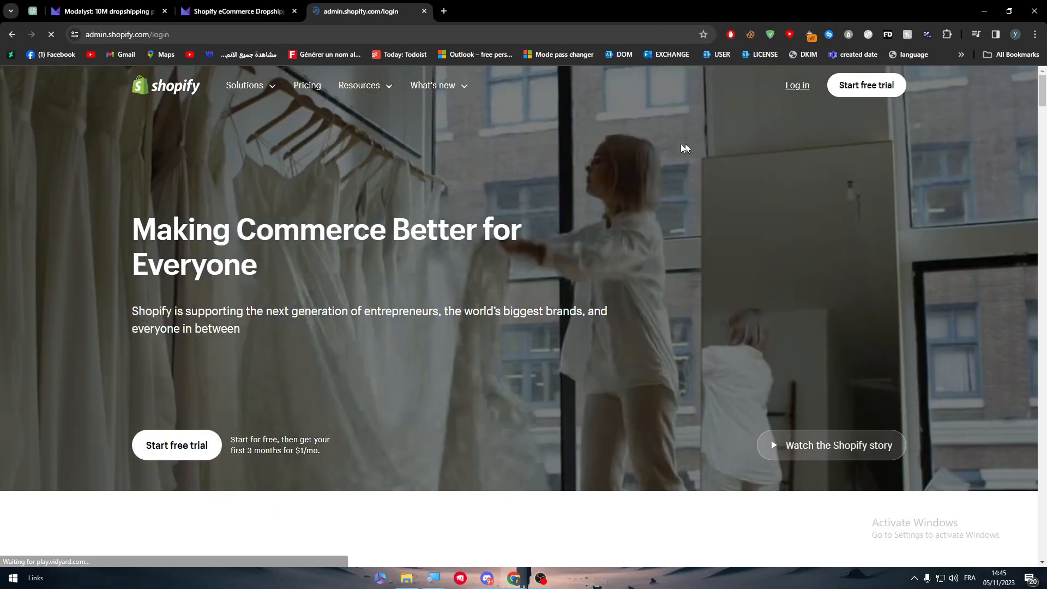
left_click(796, 86)
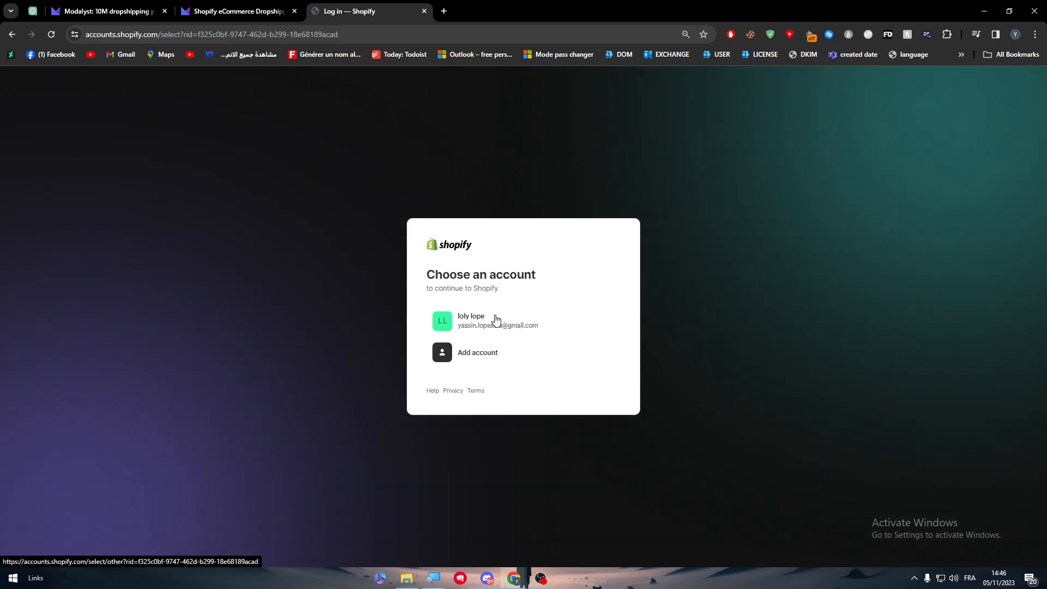
Step: Sign in with the existing account, postponing the security review, to reach the admin home
left_click(497, 321)
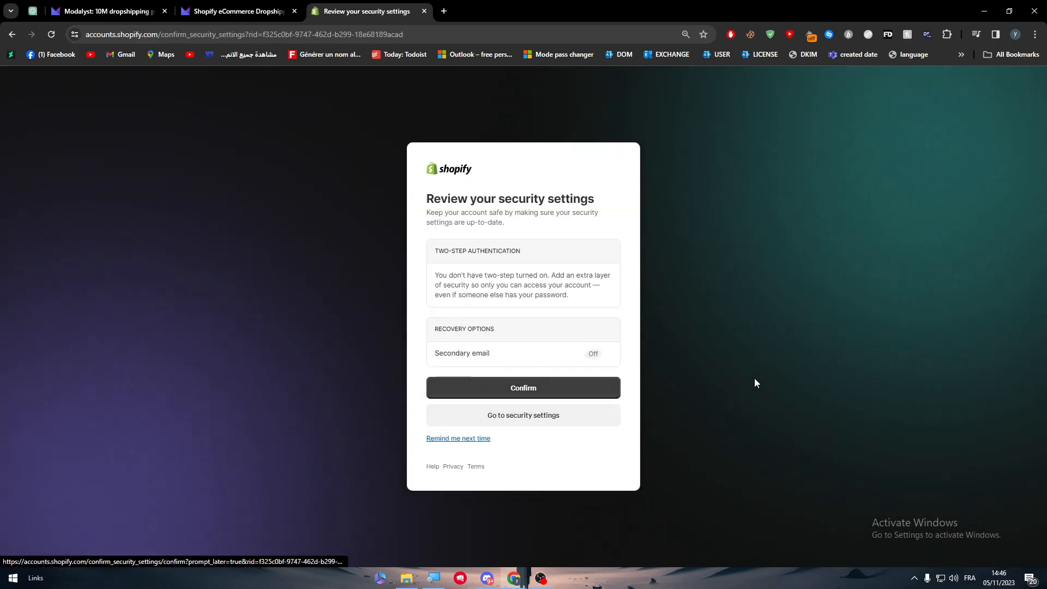
left_click(523, 388)
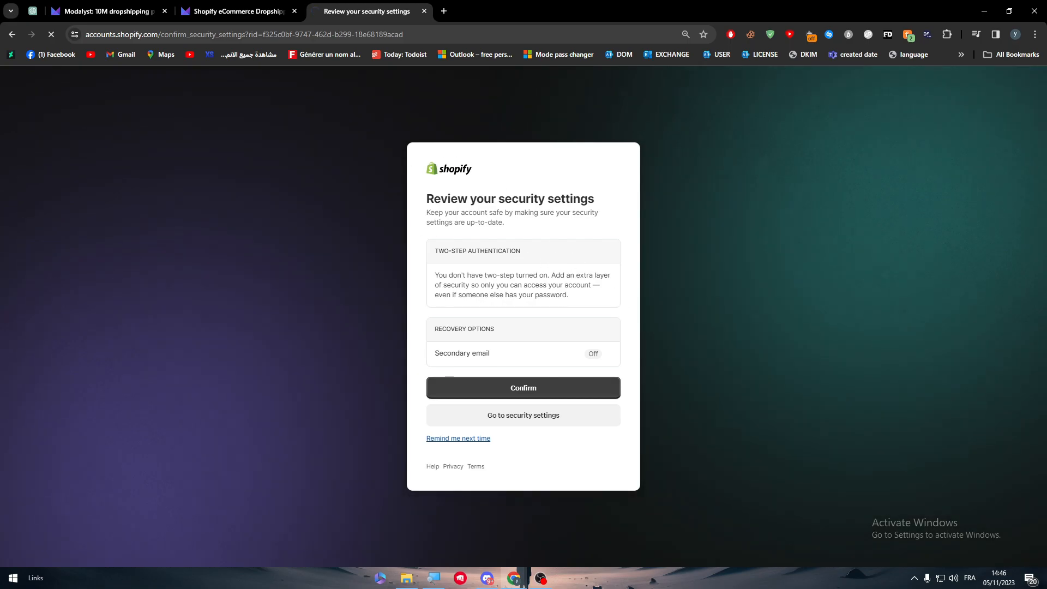
left_click(523, 388)
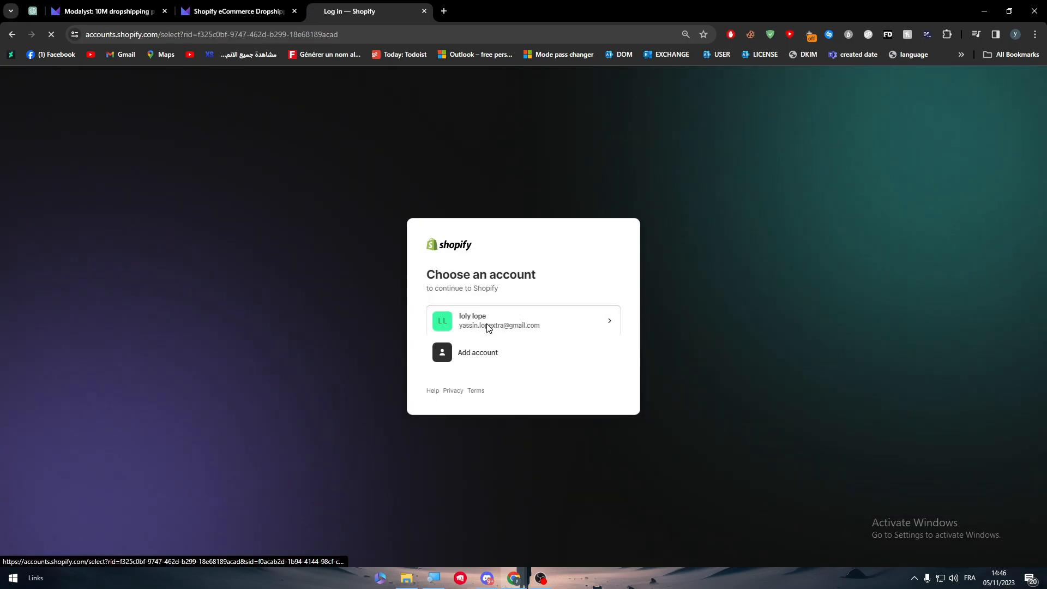
left_click(522, 321)
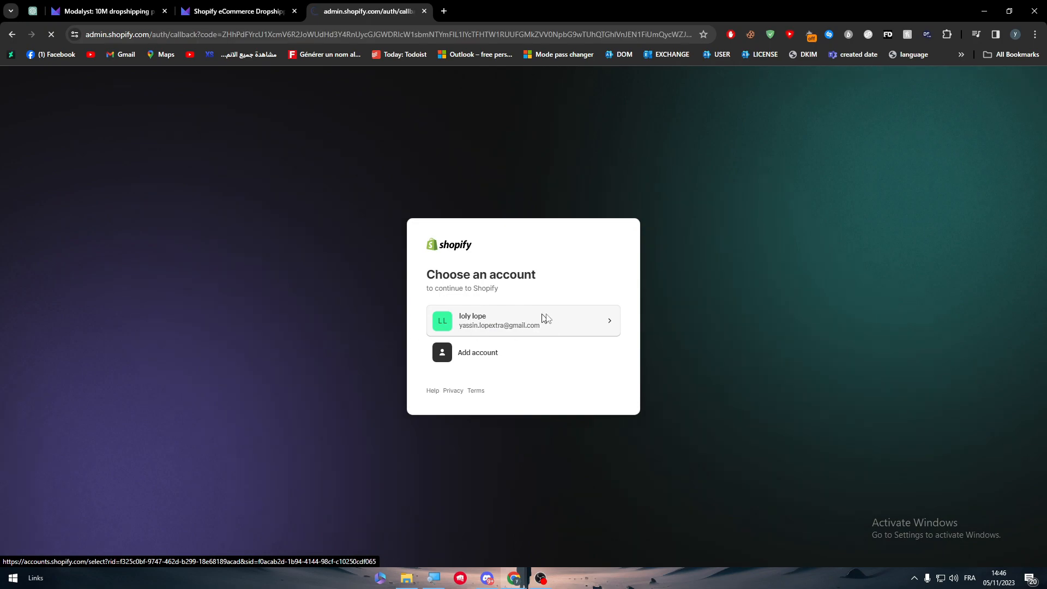
left_click(523, 320)
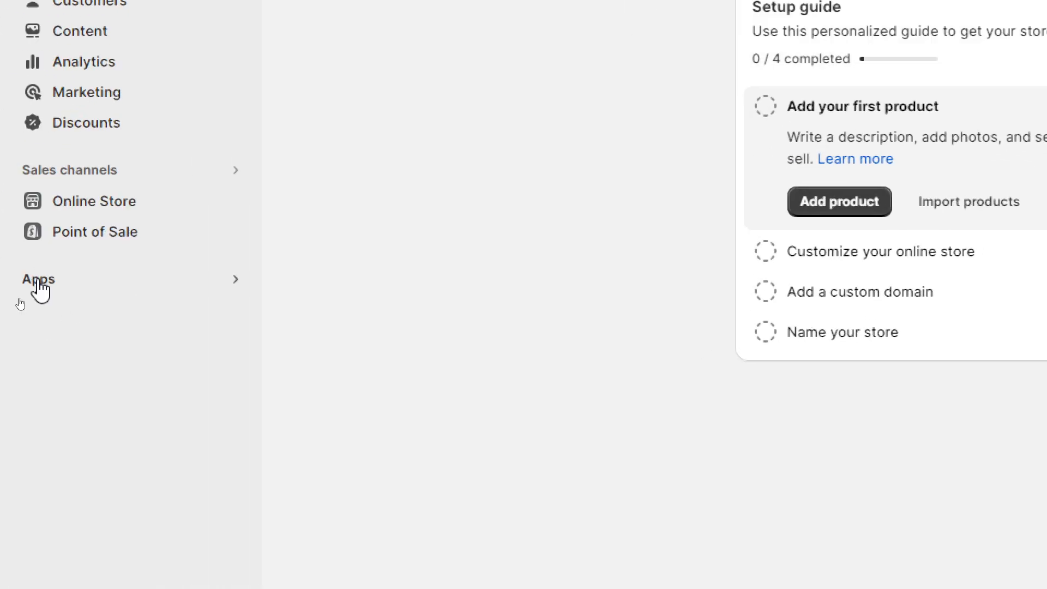
Step: From the admin Apps sidebar, go to the full Shopify App Store via the Picked for you dialog
left_click(38, 282)
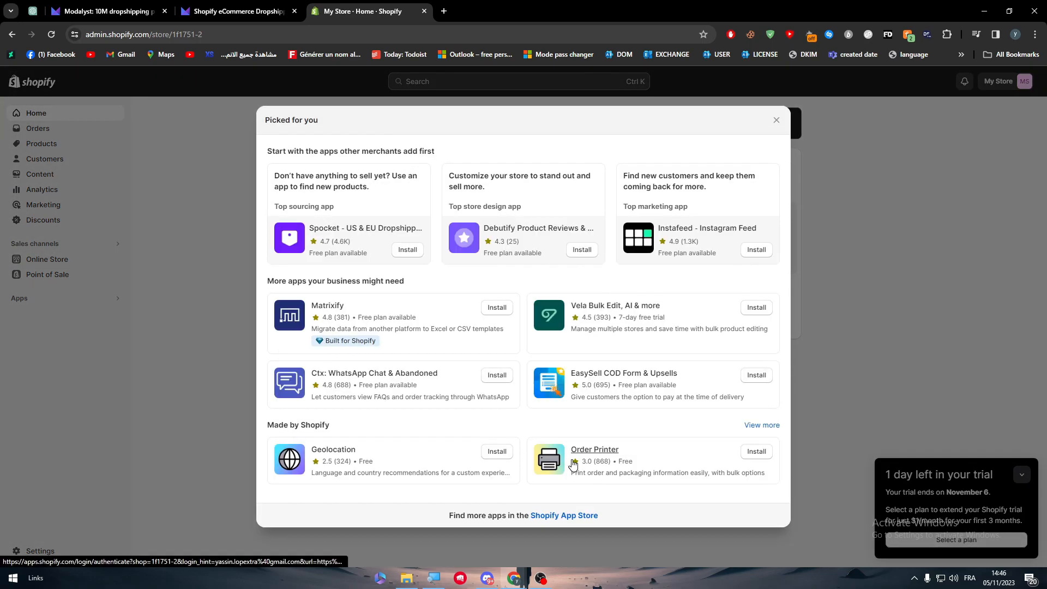
mouse_move(560, 515)
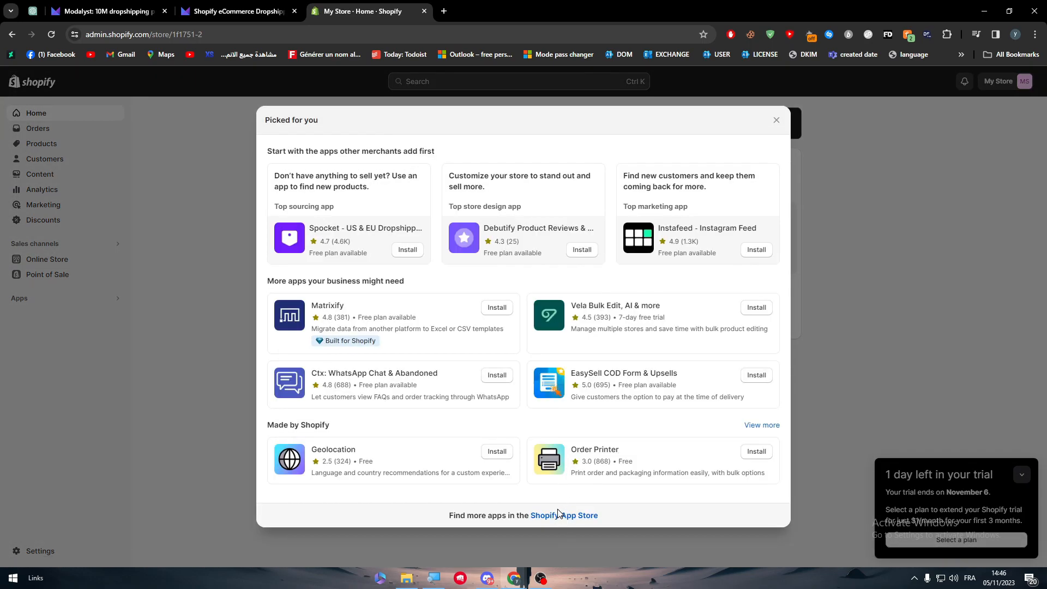
mouse_move(552, 510)
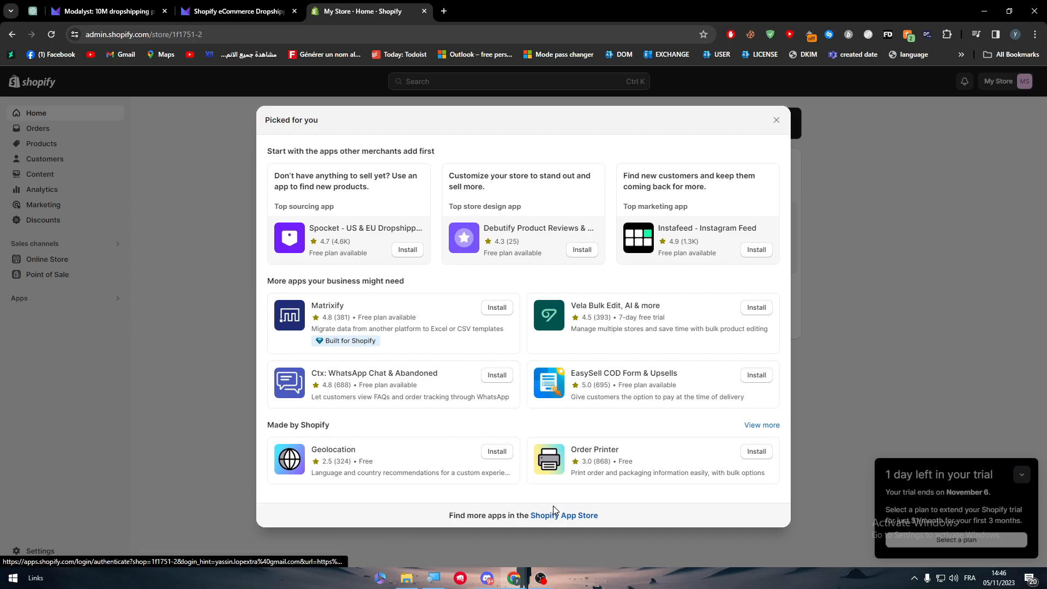
left_click(563, 515)
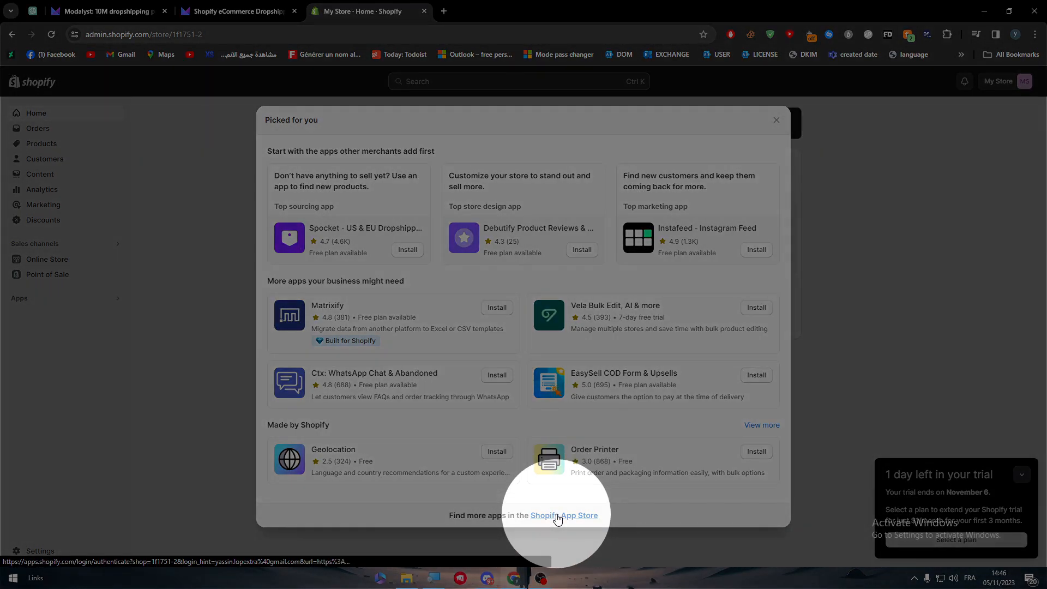
left_click(564, 515)
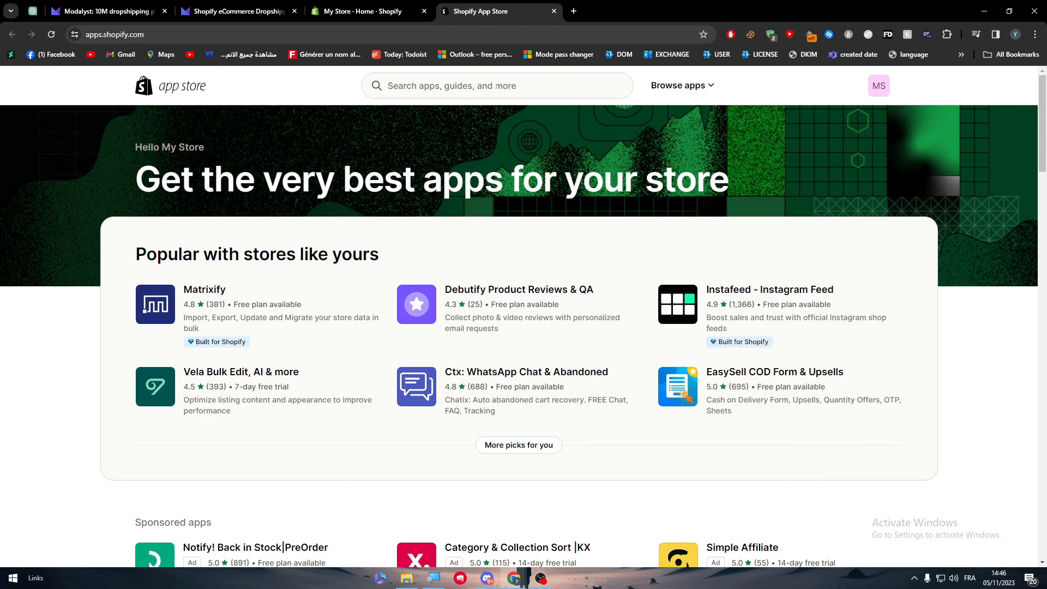
Step: Search the App Store for 'MODALY', then return to Modalyst's Shopify merchants page
left_click(498, 85)
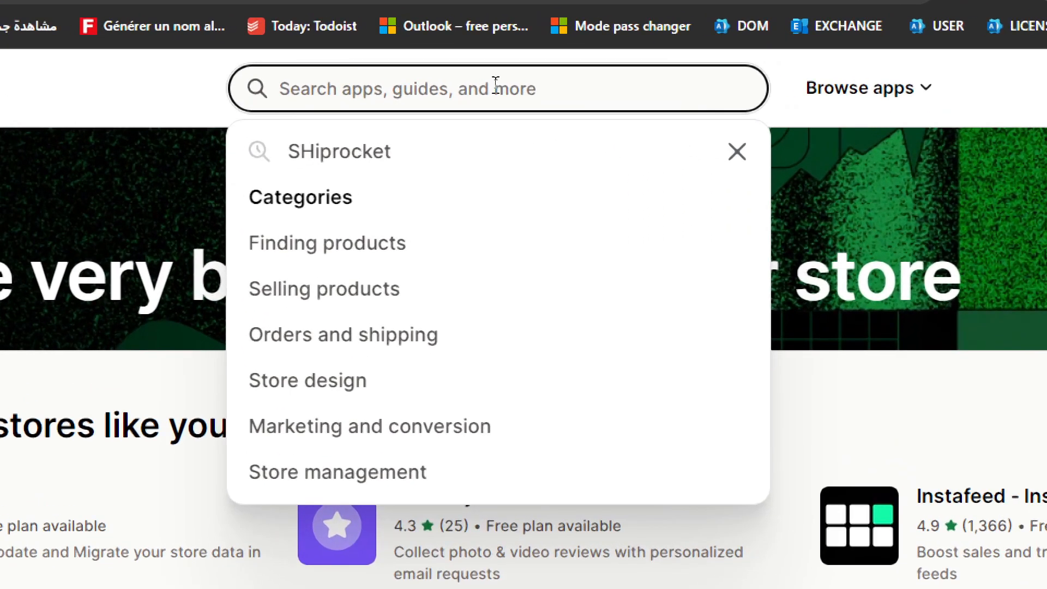
type("MODALY")
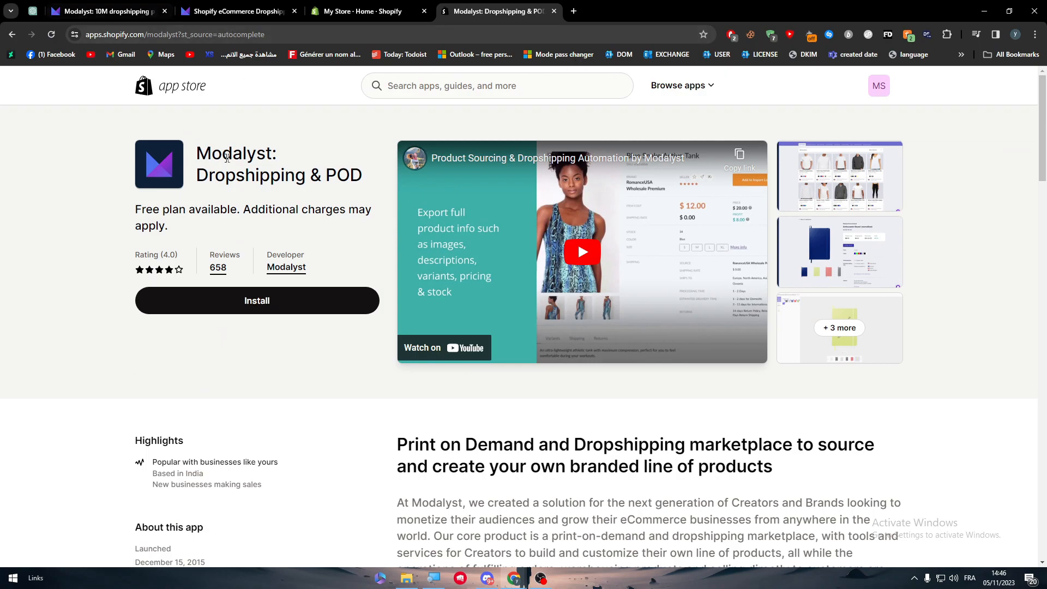
left_click(100, 11)
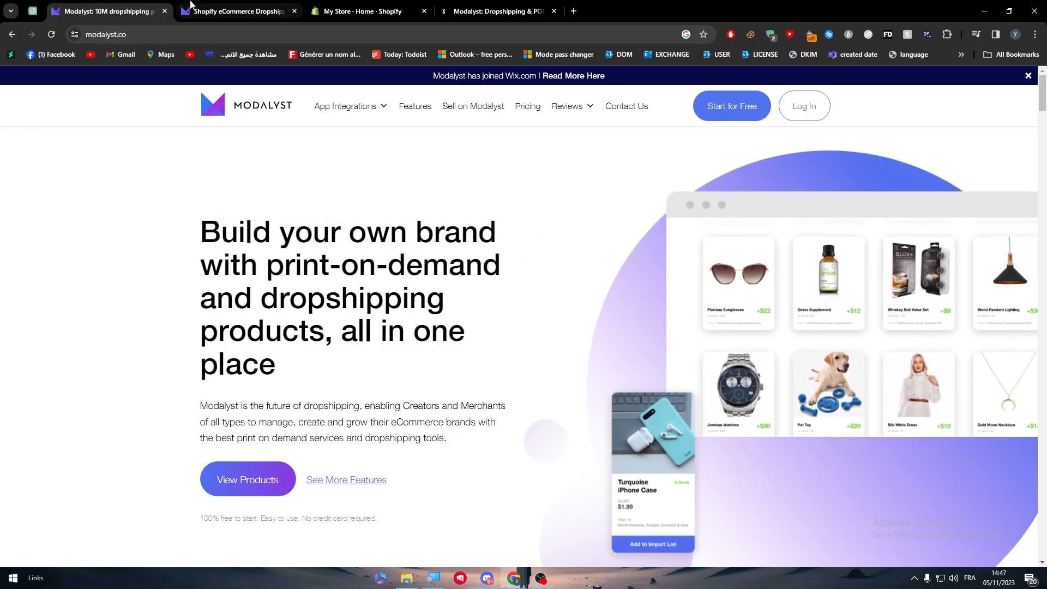
left_click(237, 11)
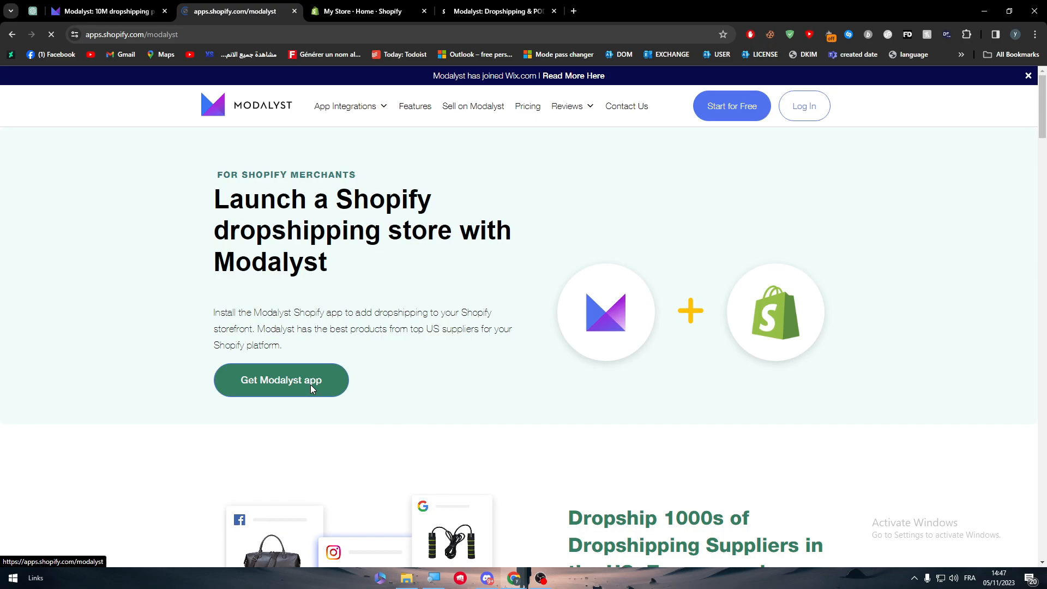
Step: Get the Modalyst app and start installing Modalyst: Dropshipping & POD on the store
left_click(280, 380)
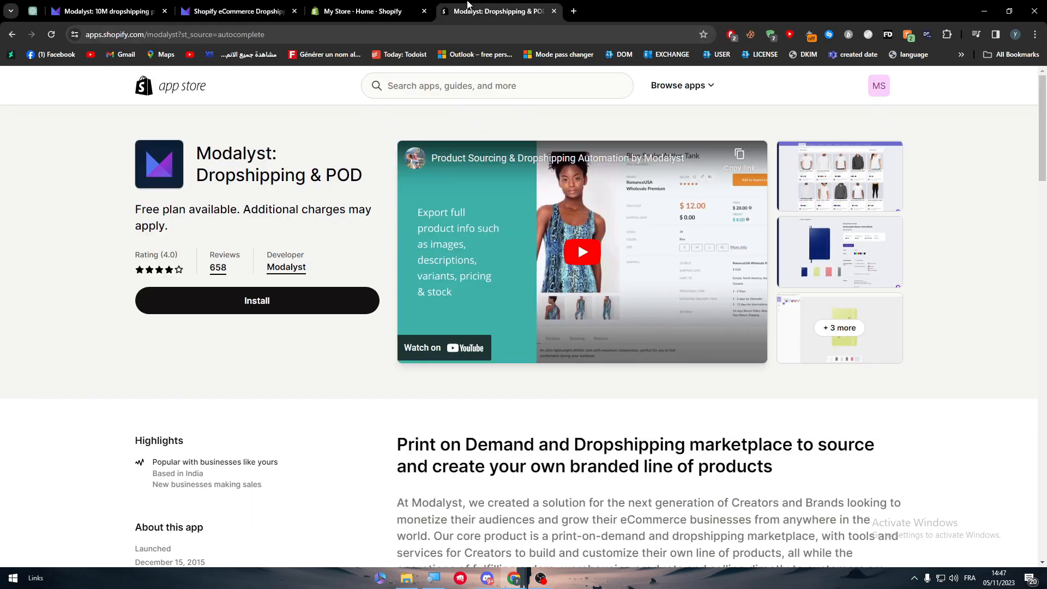
left_click(256, 301)
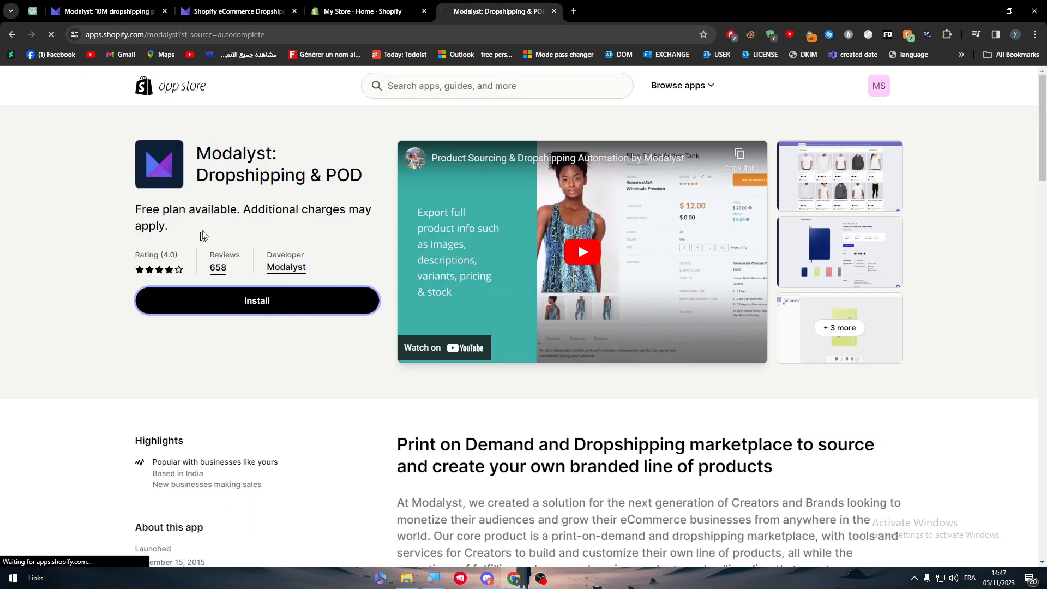
mouse_move(309, 287)
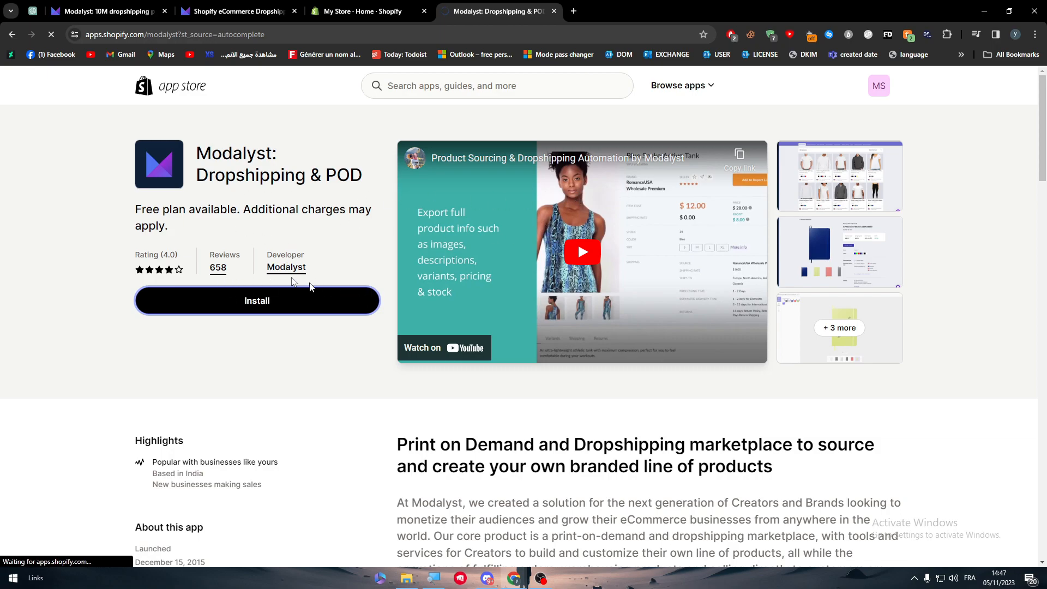
mouse_move(261, 280)
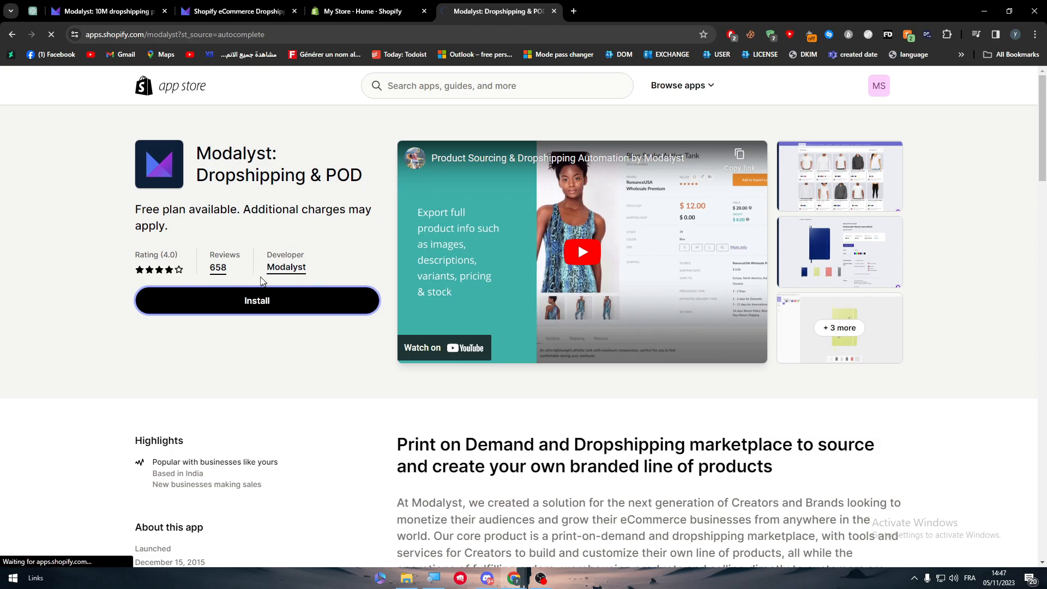
Step: Install the Modalyst app so Modalyst's connect-your-store page loads
left_click(256, 301)
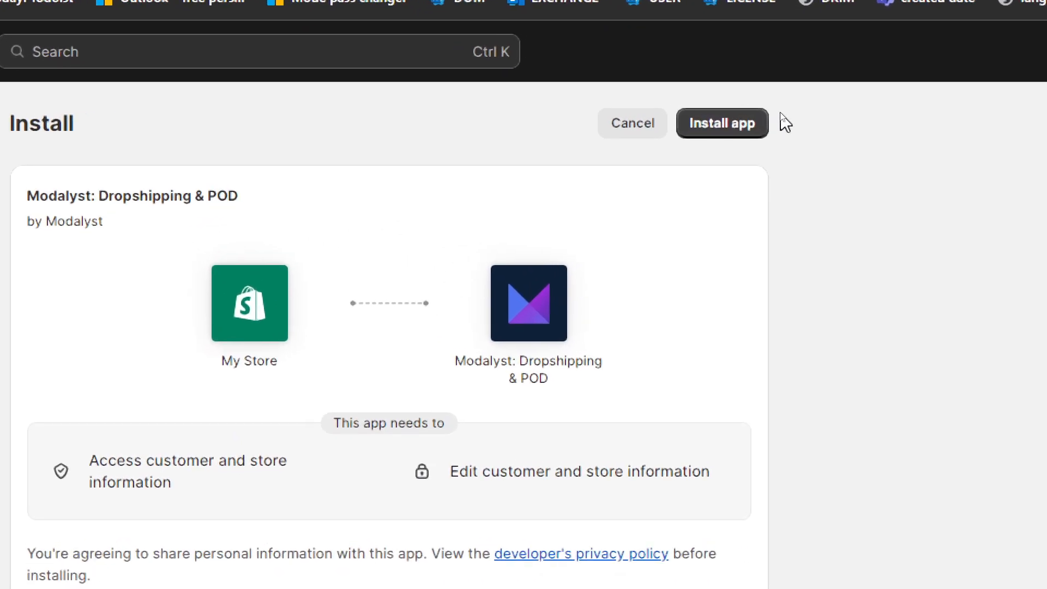
left_click(722, 123)
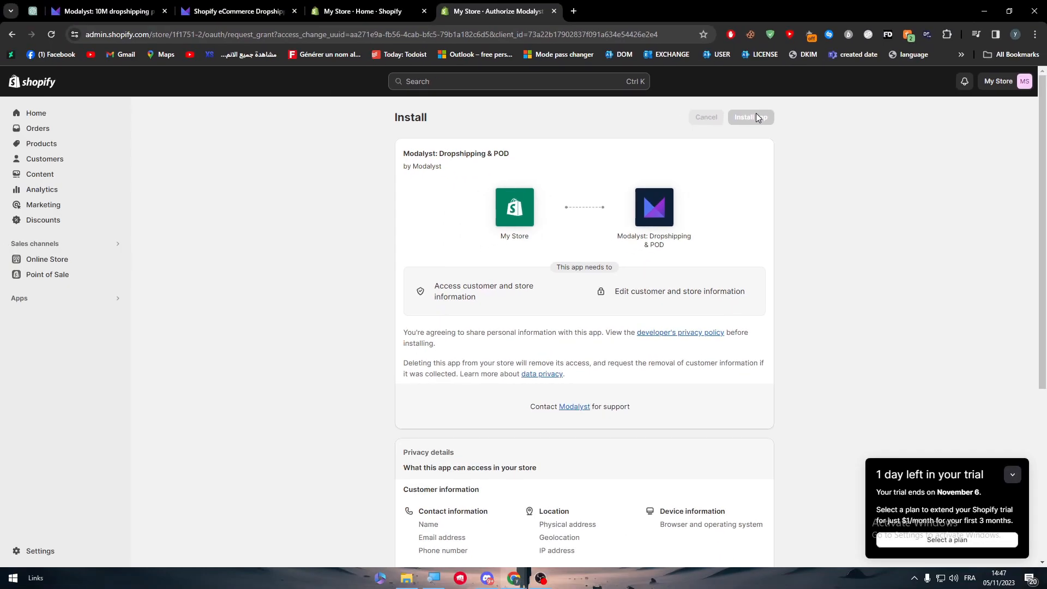
left_click(749, 116)
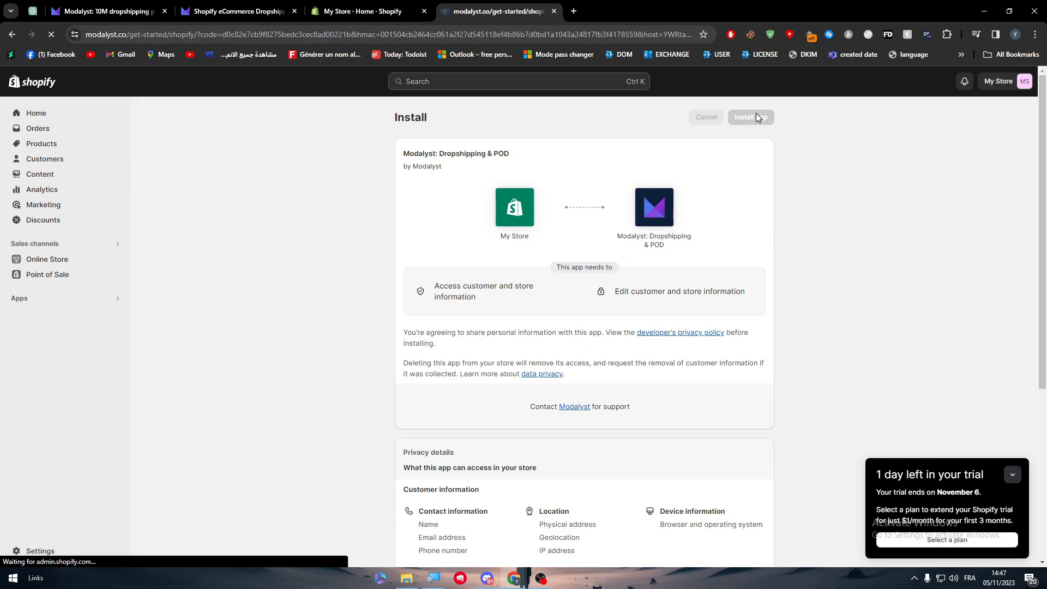
left_click(748, 117)
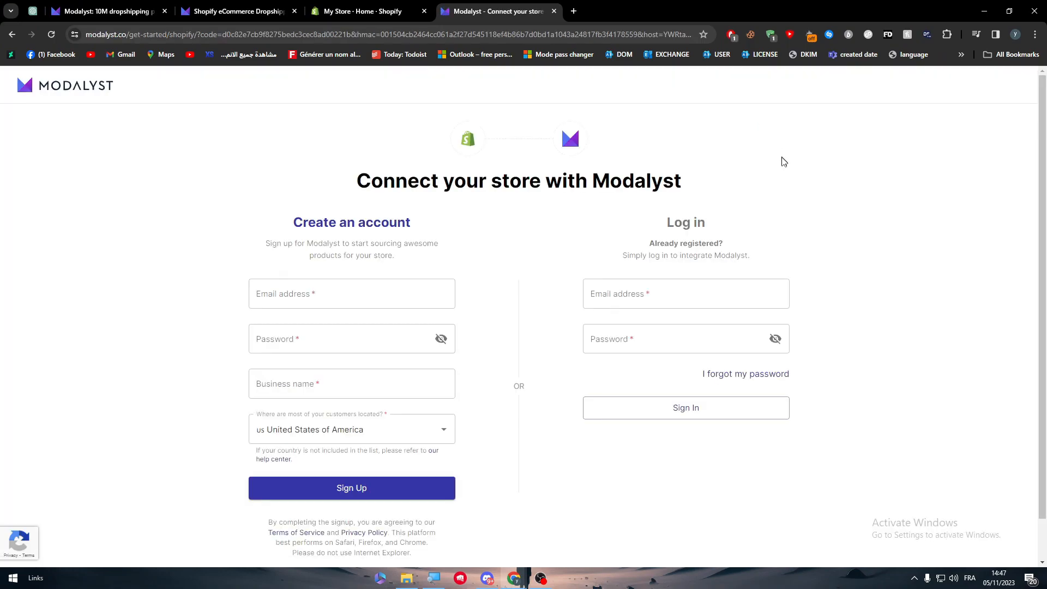
Step: Fill the sign-up email with the saved address and enter a password
scroll("down", 3)
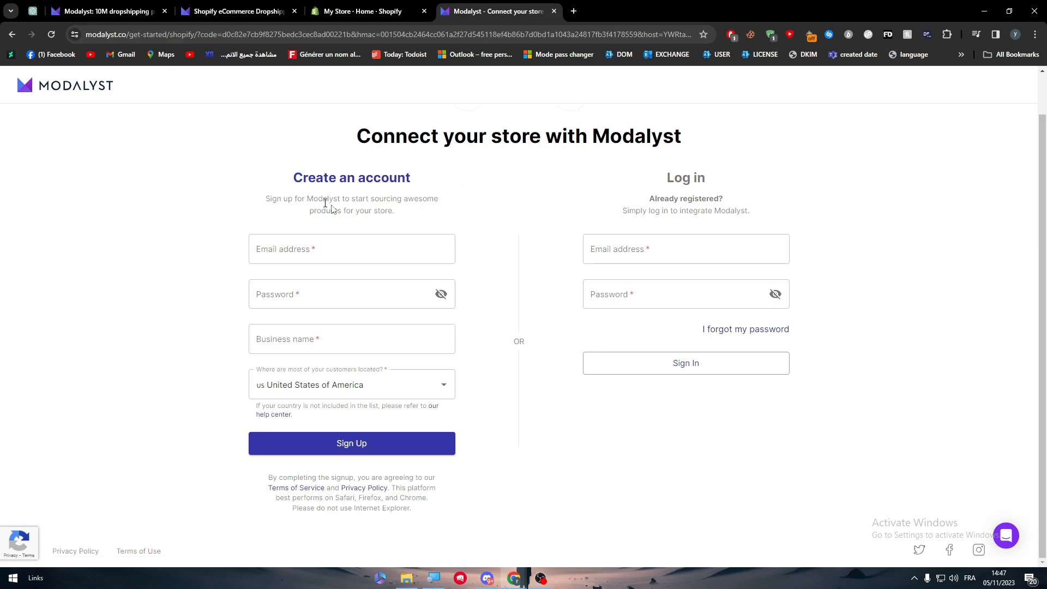
left_click(685, 249)
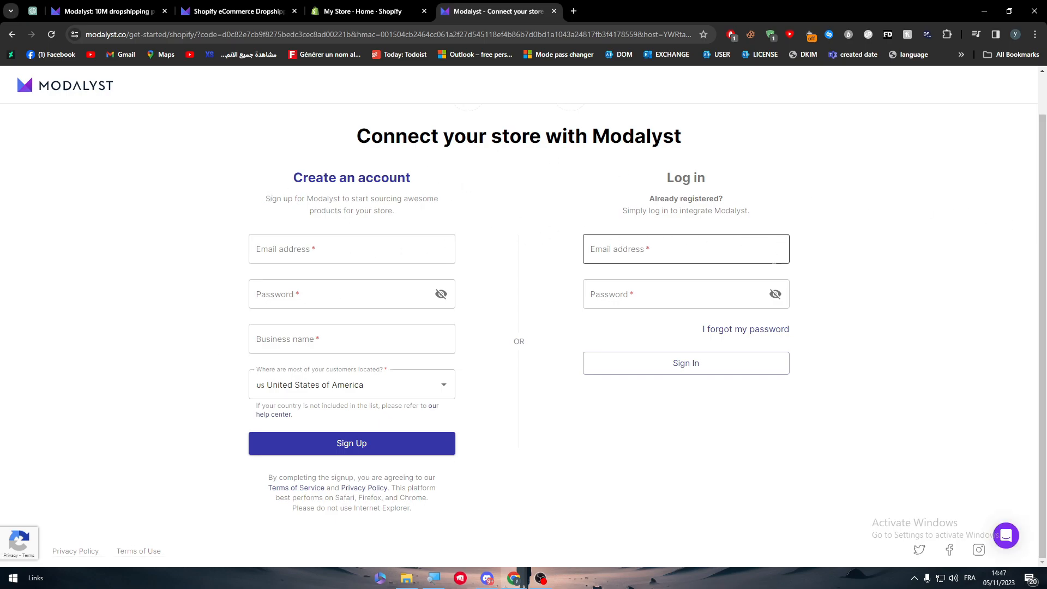
left_click(351, 294)
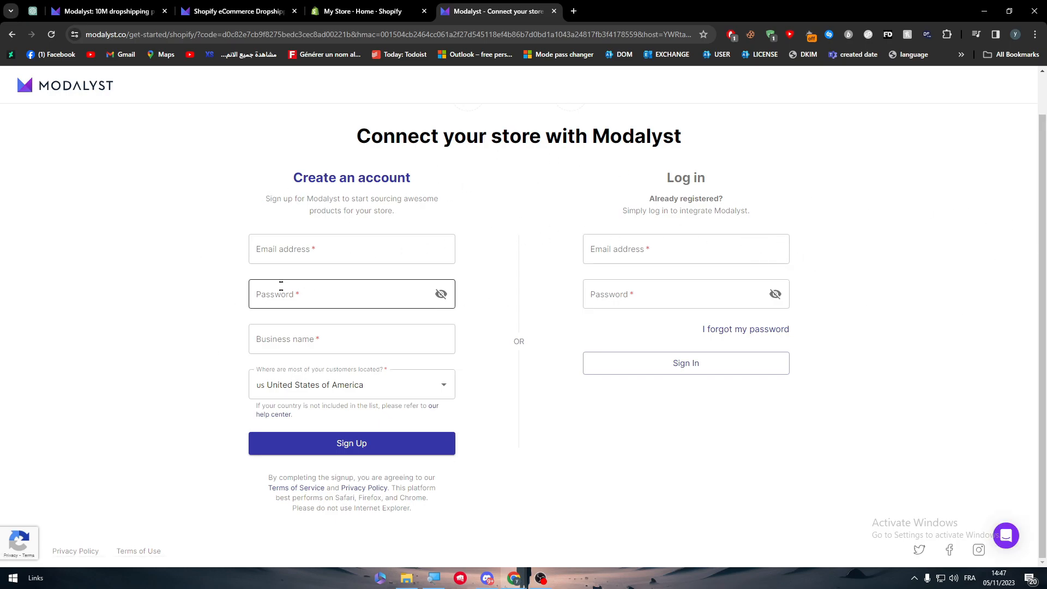
mouse_move(221, 211)
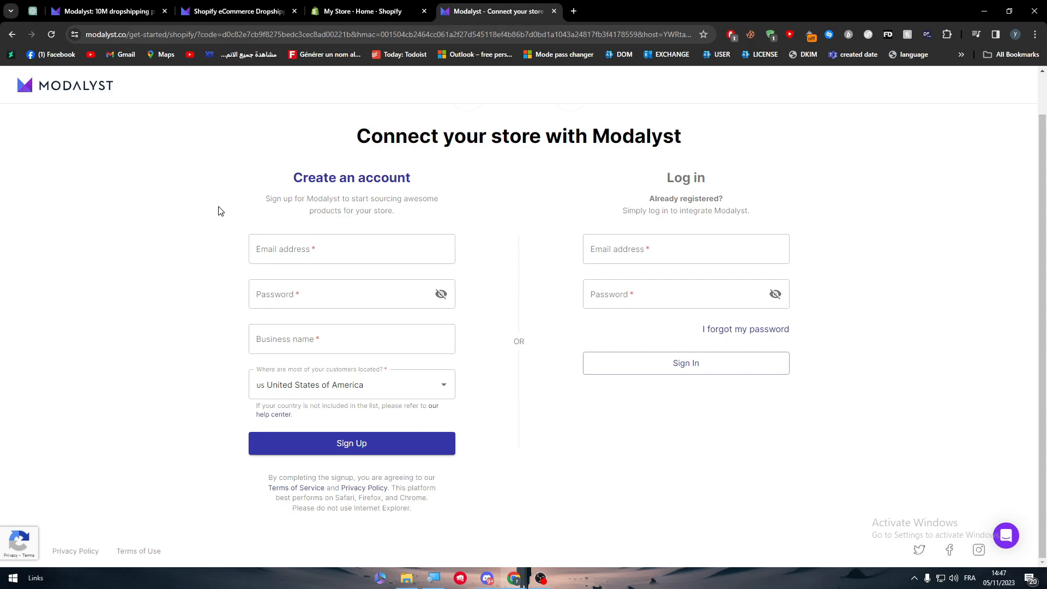
left_click(351, 248)
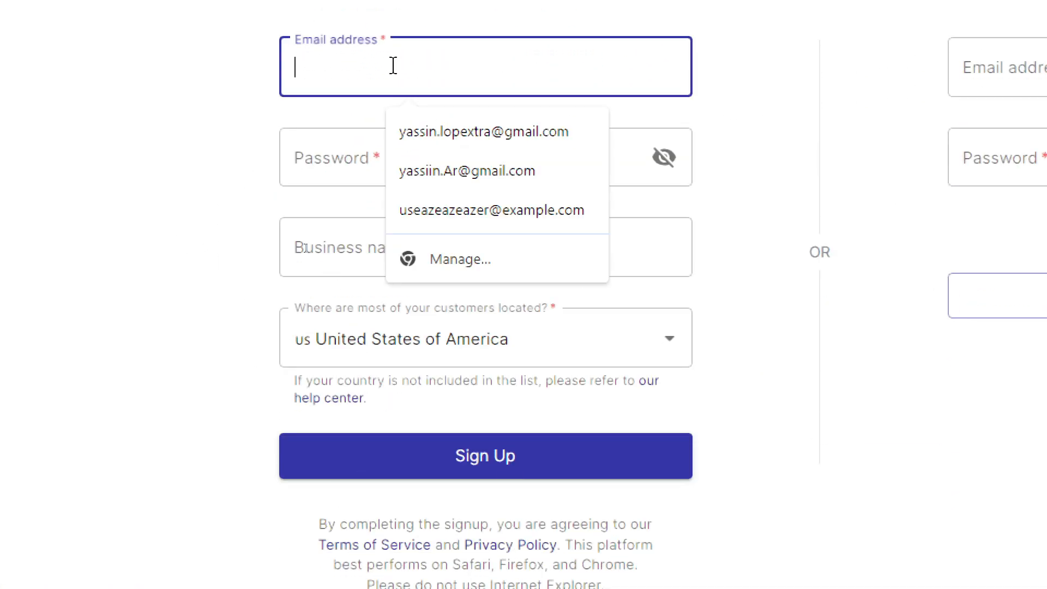
left_click(483, 131)
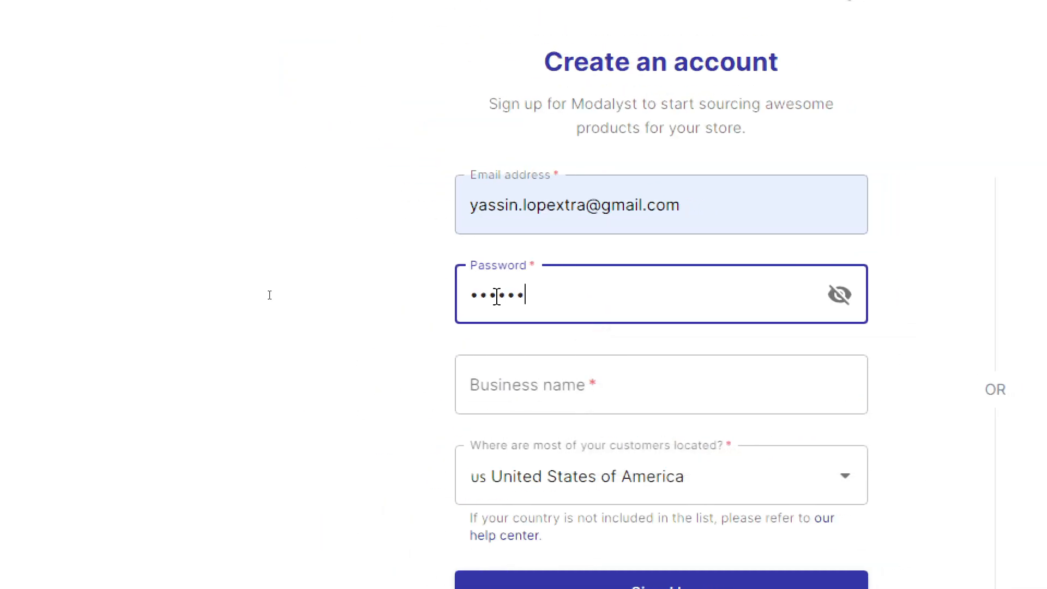
Step: Enter business name tITANLTD and submit Sign Up, which reports the email already registered
left_click(633, 385)
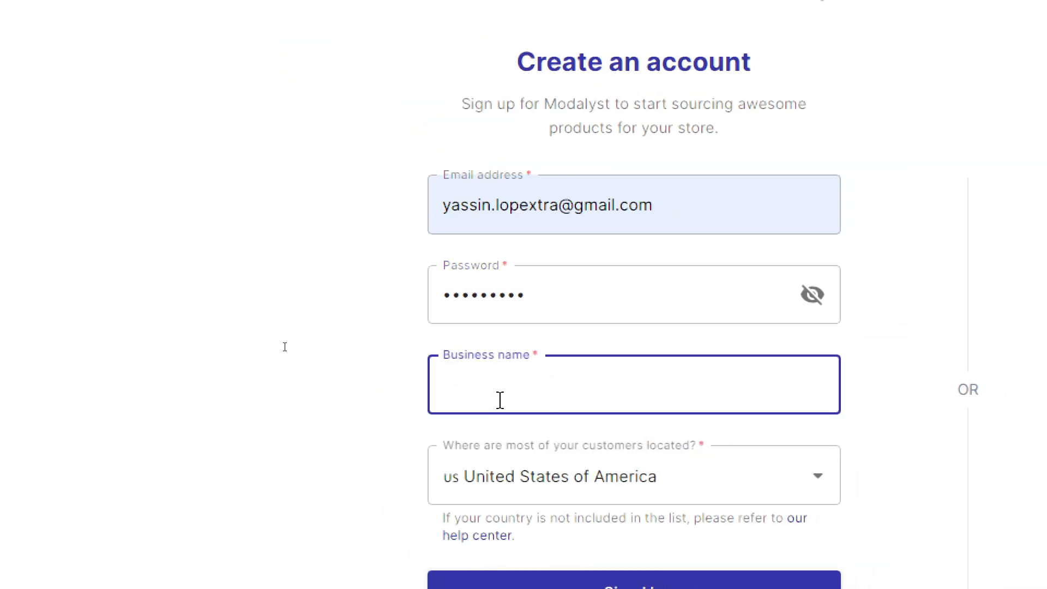
type("tITANLTD")
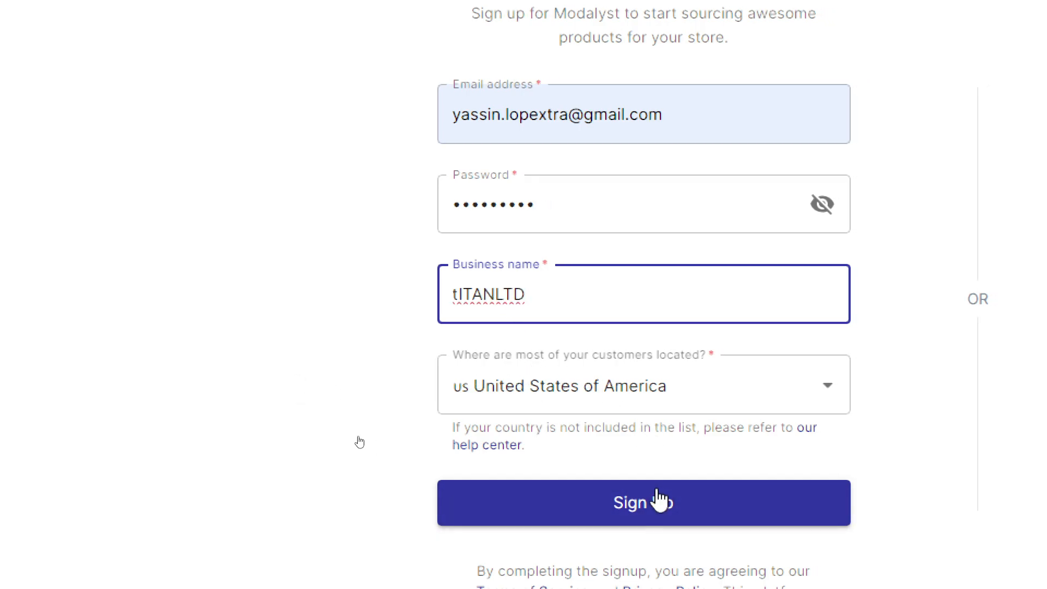
left_click(644, 502)
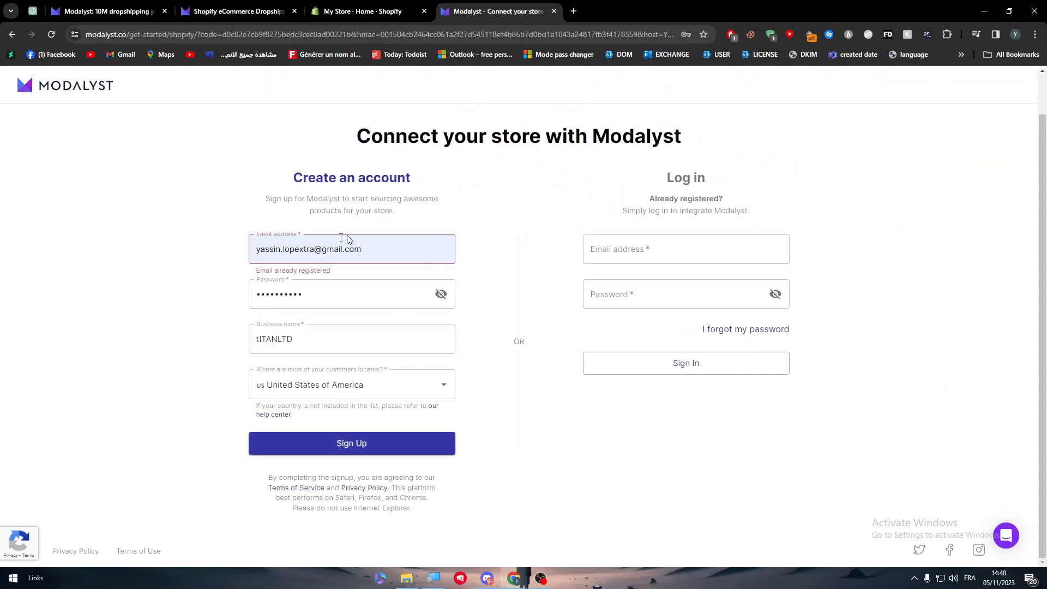
mouse_move(246, 246)
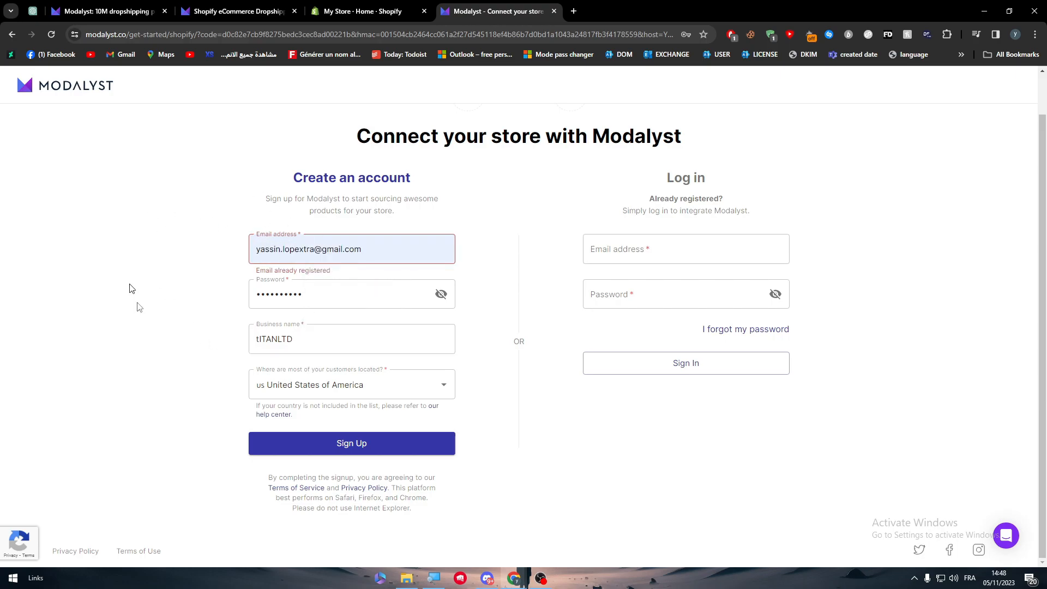
mouse_move(118, 257)
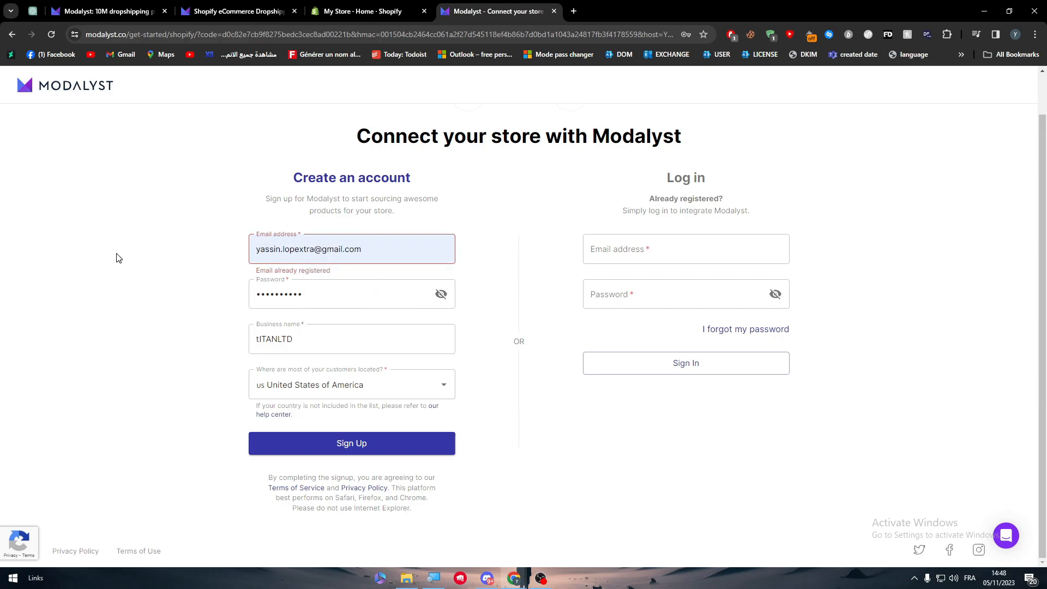
mouse_move(250, 213)
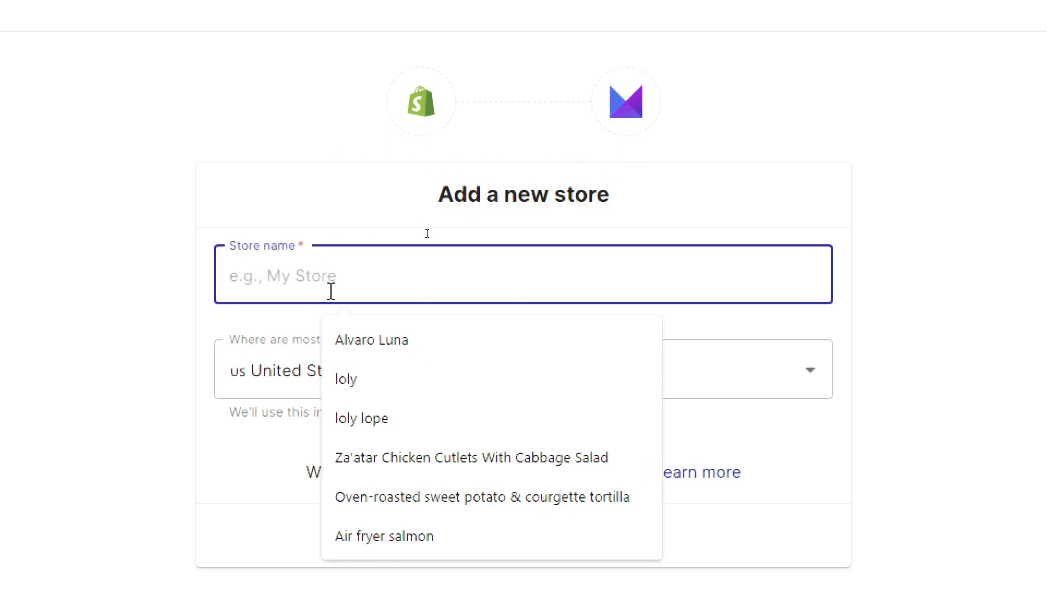
Step: Name the new store Titan Tutorial in United States of America and continue with Next
type("Titan Tutorial")
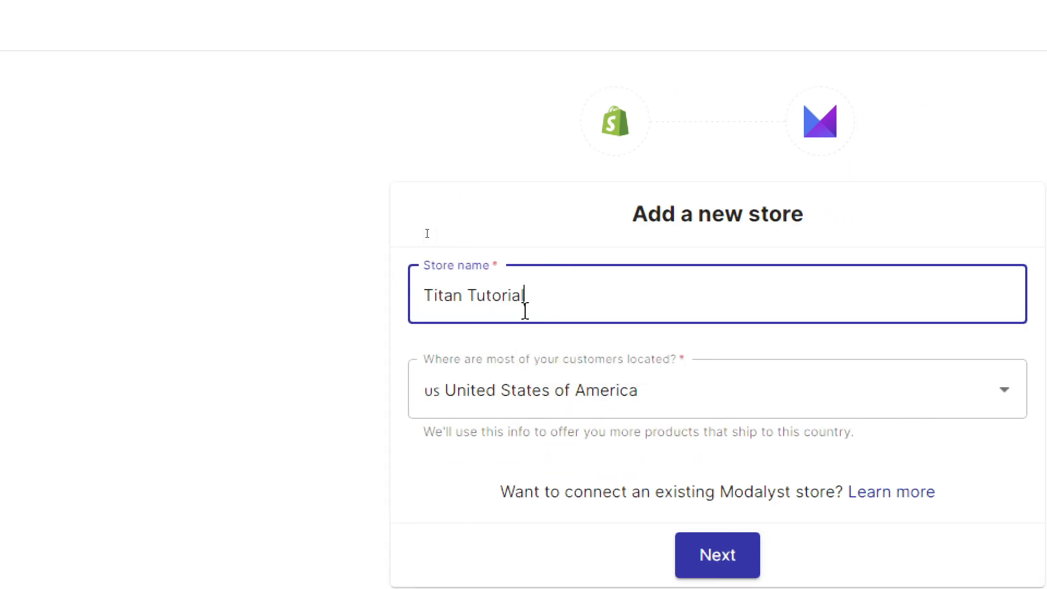
left_click(718, 556)
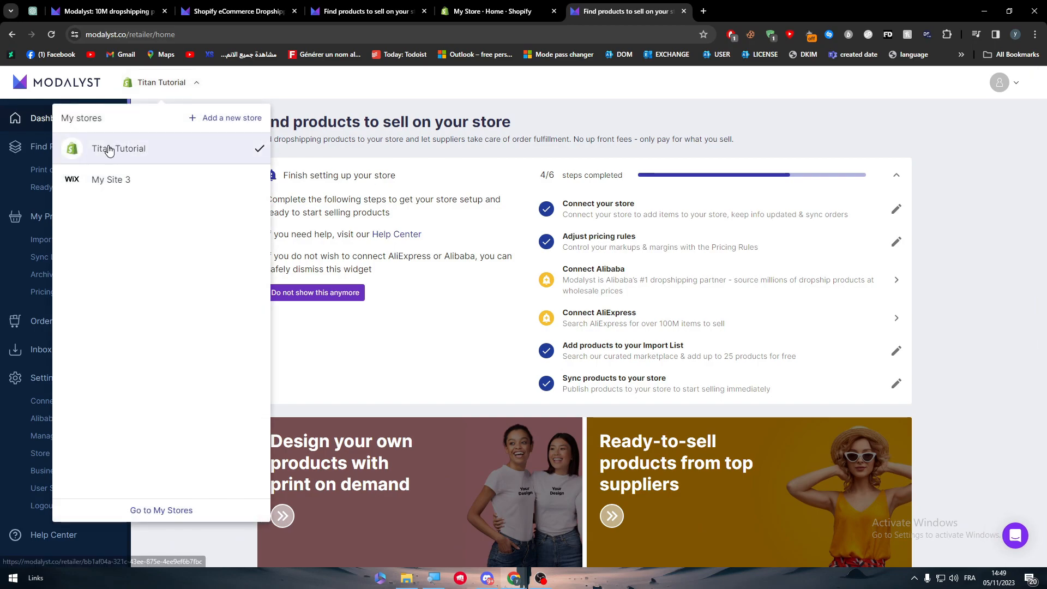
mouse_move(112, 149)
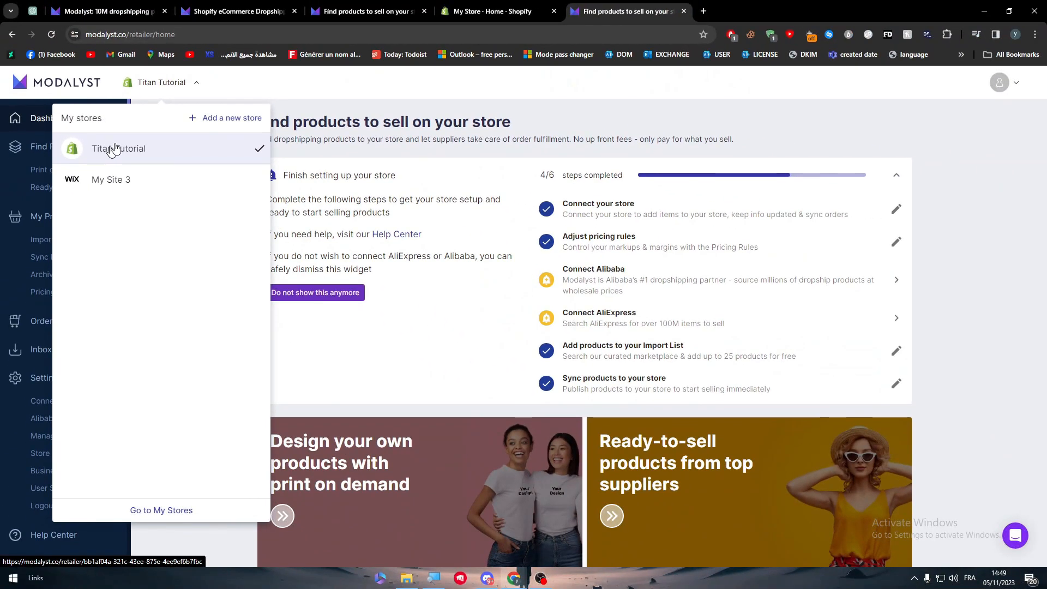
Step: Return to the Shopify admin, close the Picked for you dialog and reload the home page
left_click(498, 10)
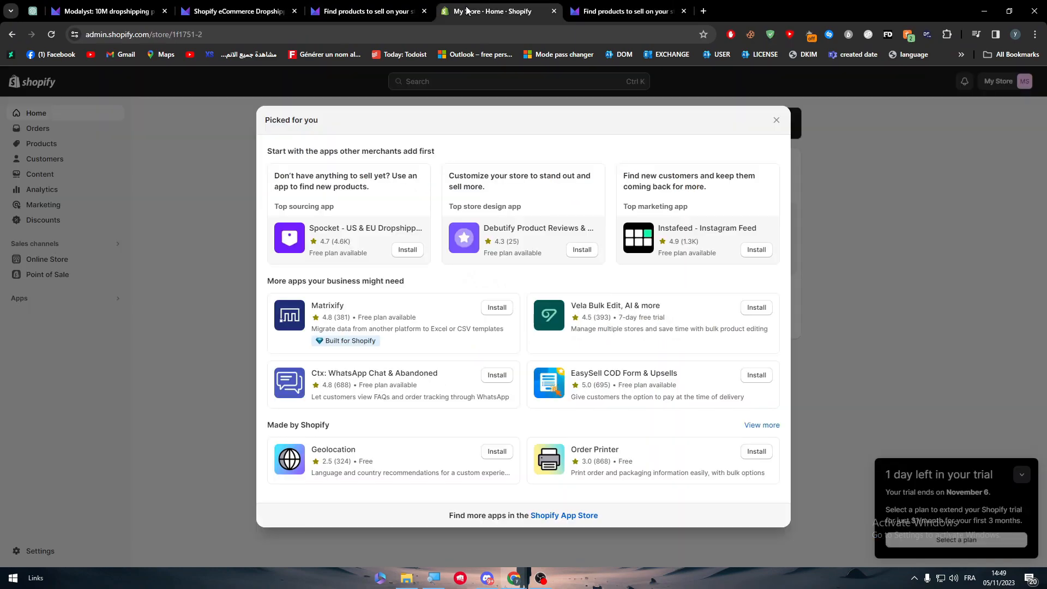
left_click(776, 120)
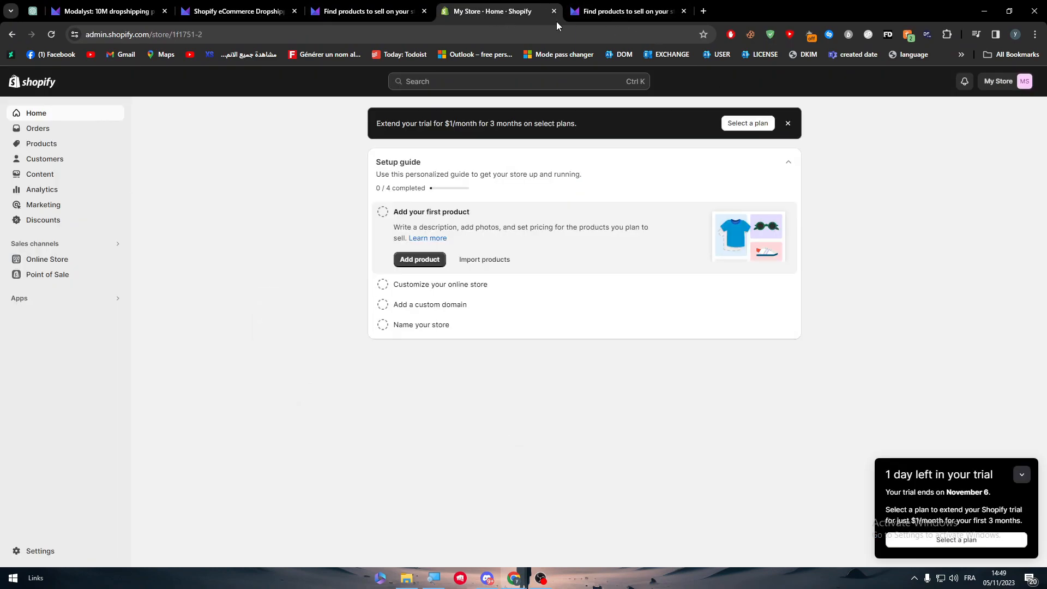
left_click(52, 33)
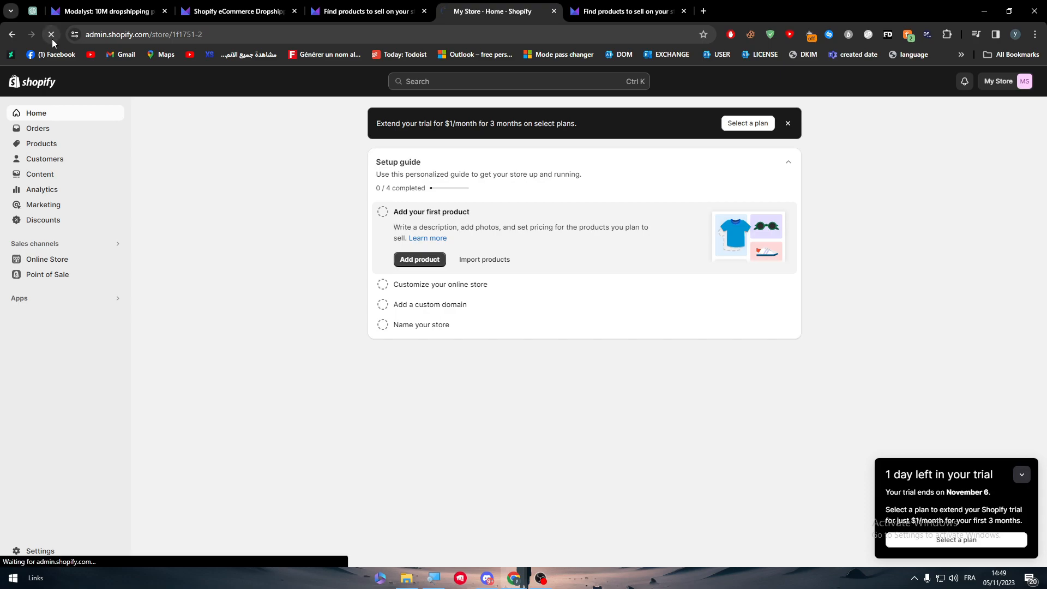
left_click(51, 34)
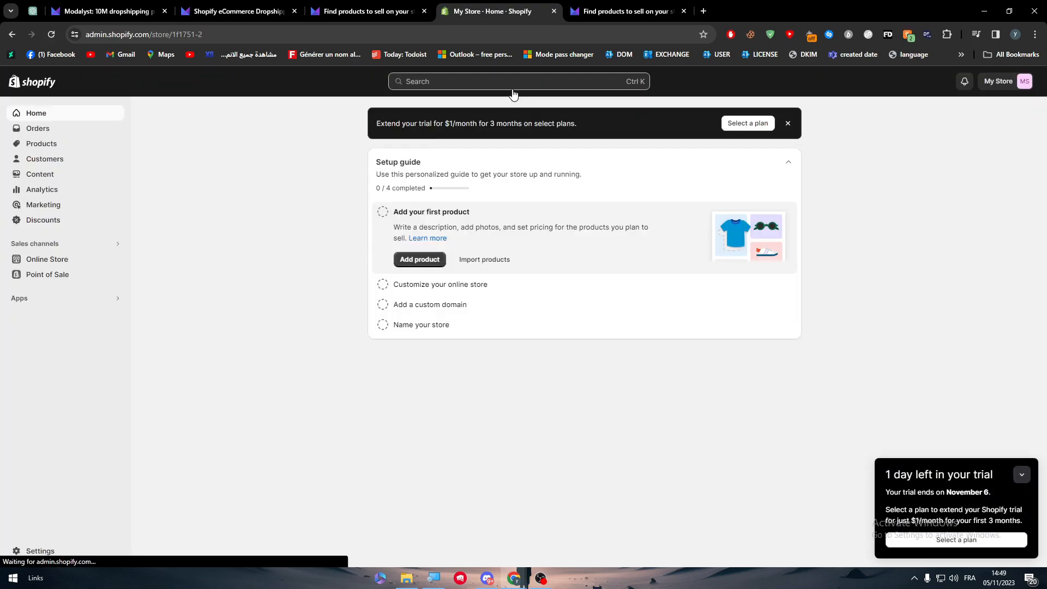
mouse_move(2, 324)
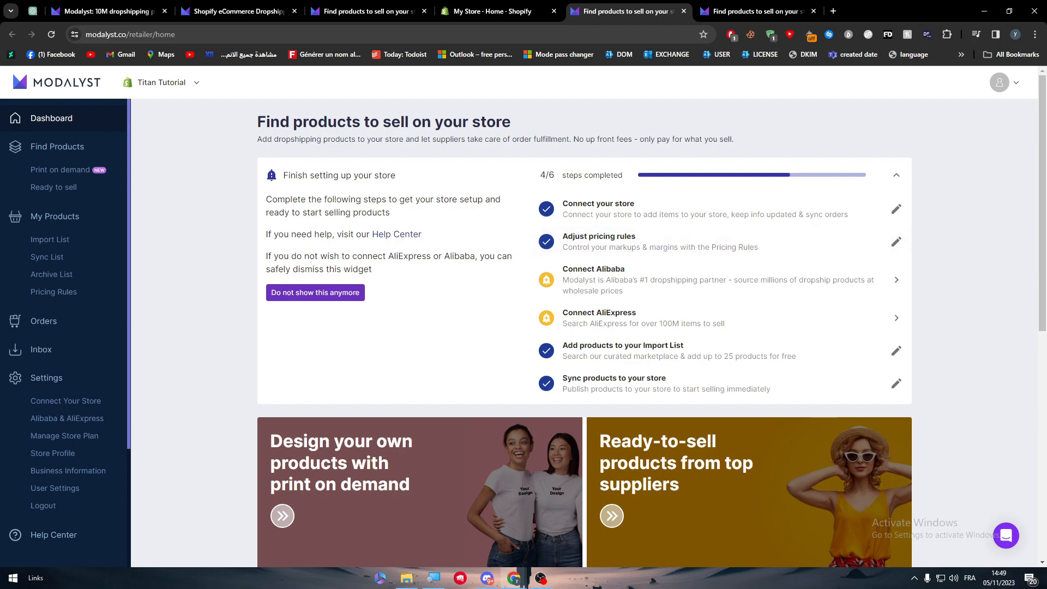
mouse_move(915, 187)
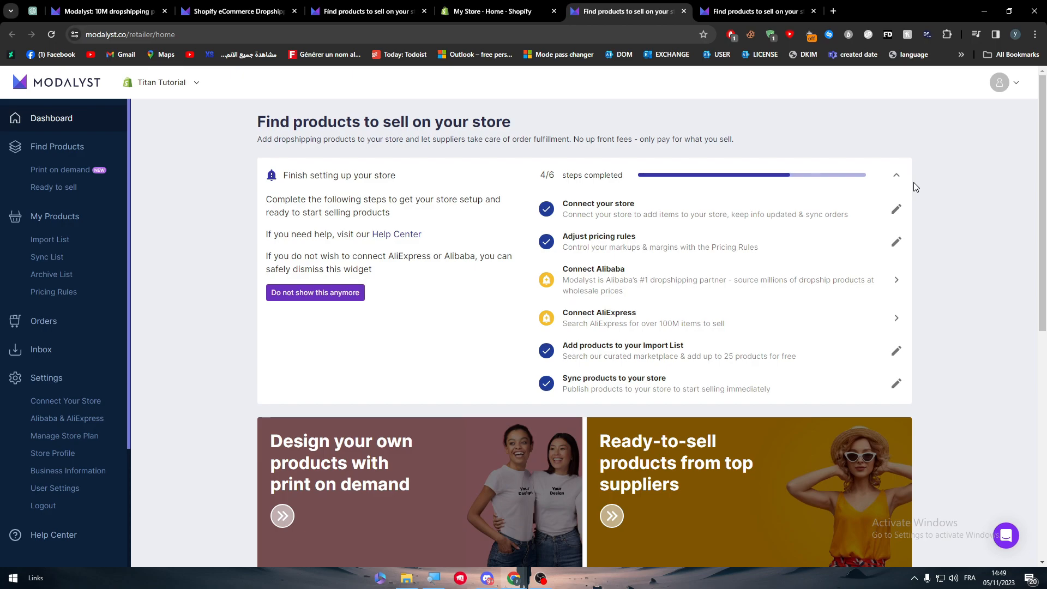
Step: Open Pricing Rules under My Products for the Titan Tutorial store and zoom in
left_click(54, 292)
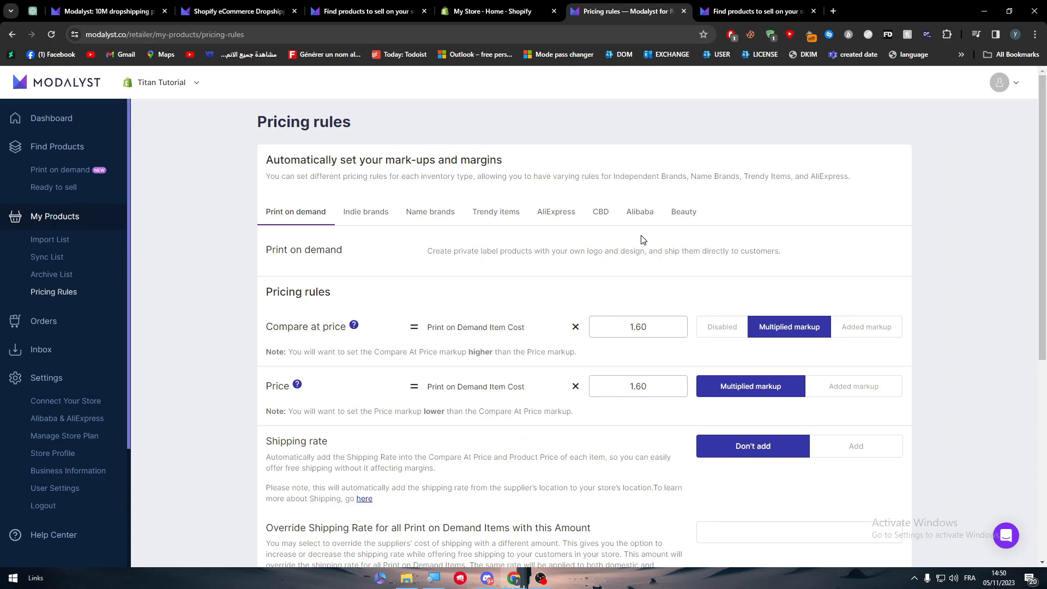
key("ctrl+plus")
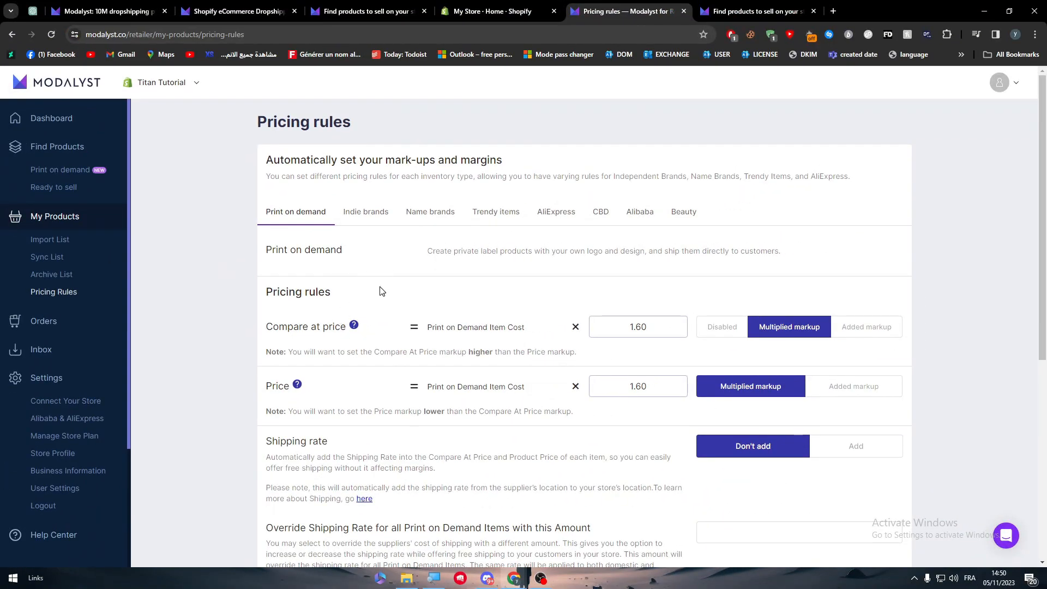
mouse_move(322, 345)
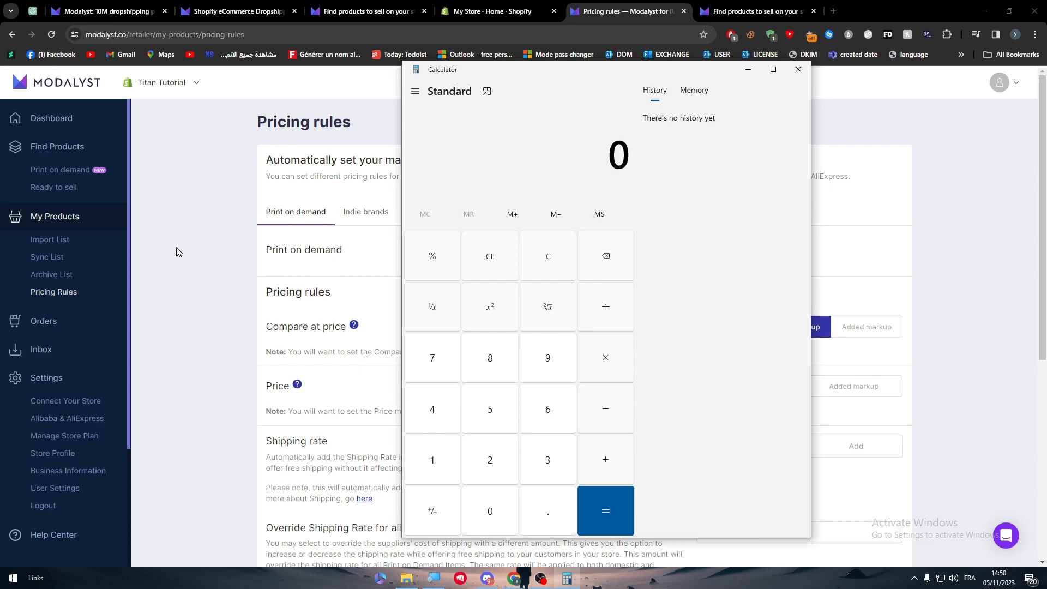
Step: Open aliexpress in a new tab, browse the homepage deals and open the COLMI P71 smartwatch page
left_click(935, 11)
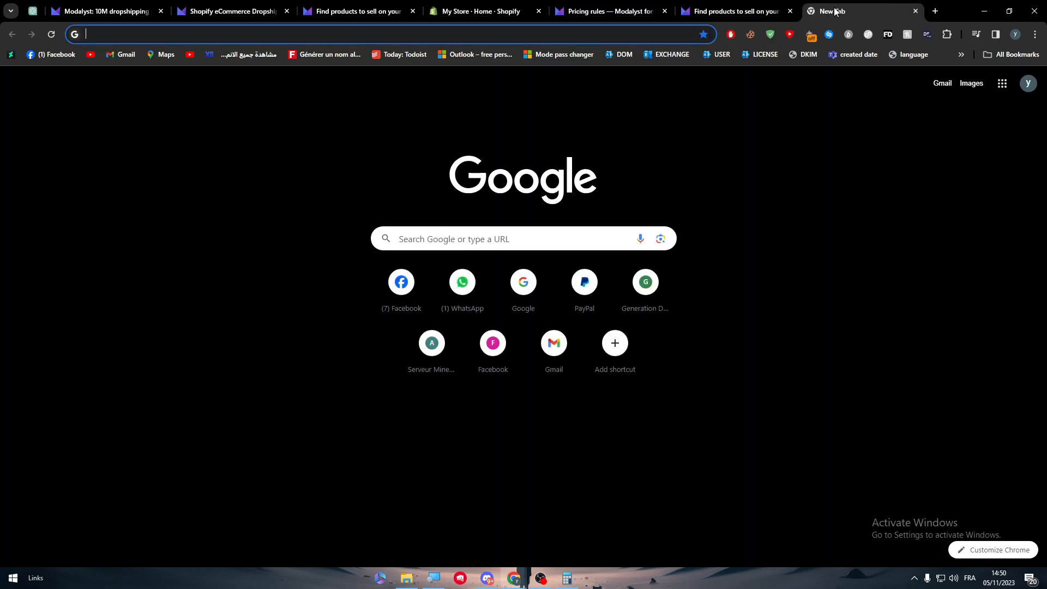
type("aliexpress")
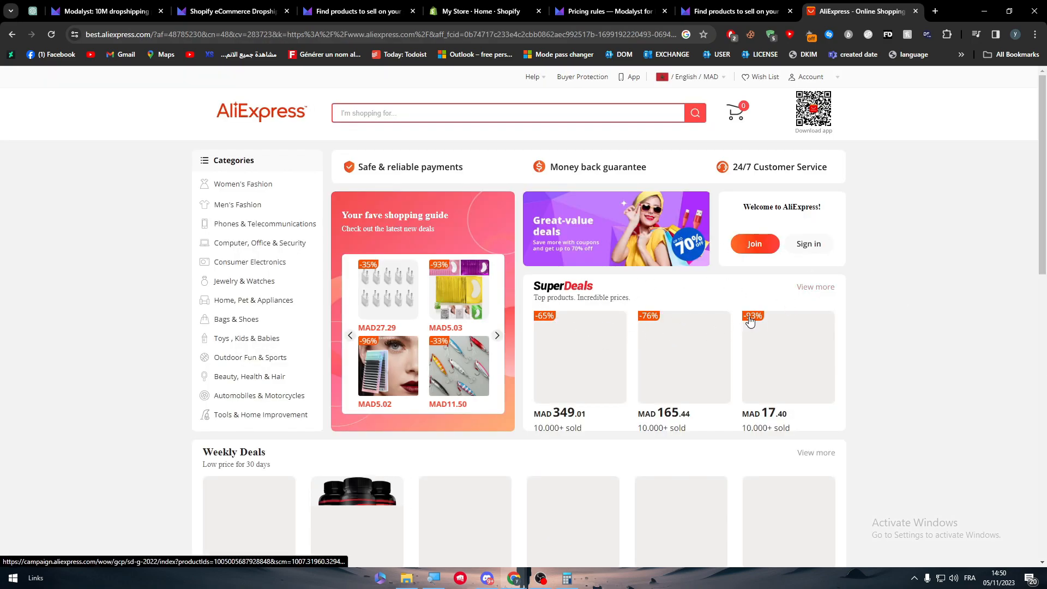
scroll("down", 3)
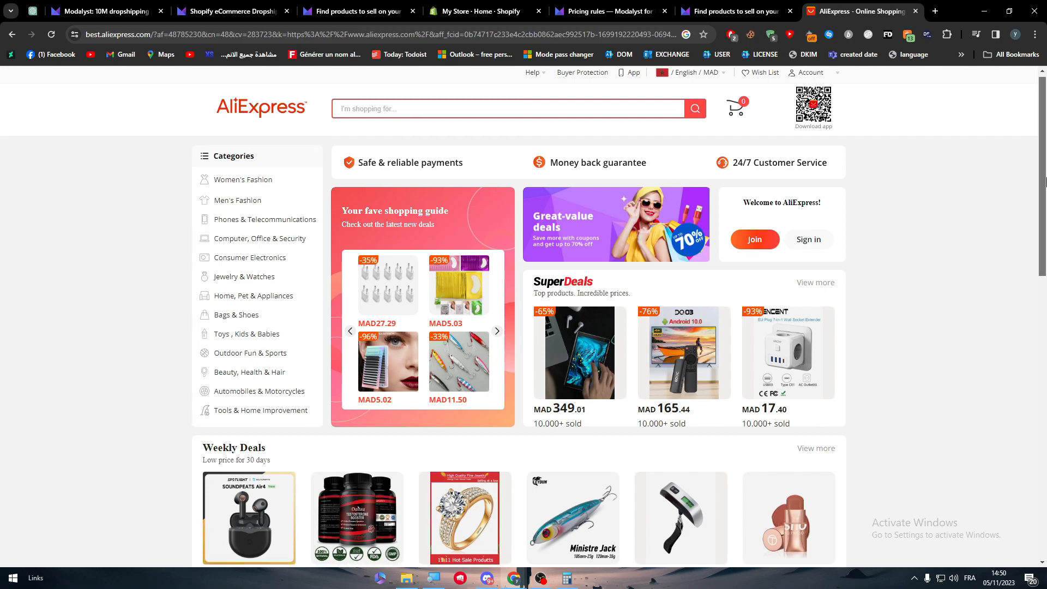
scroll("down", 3)
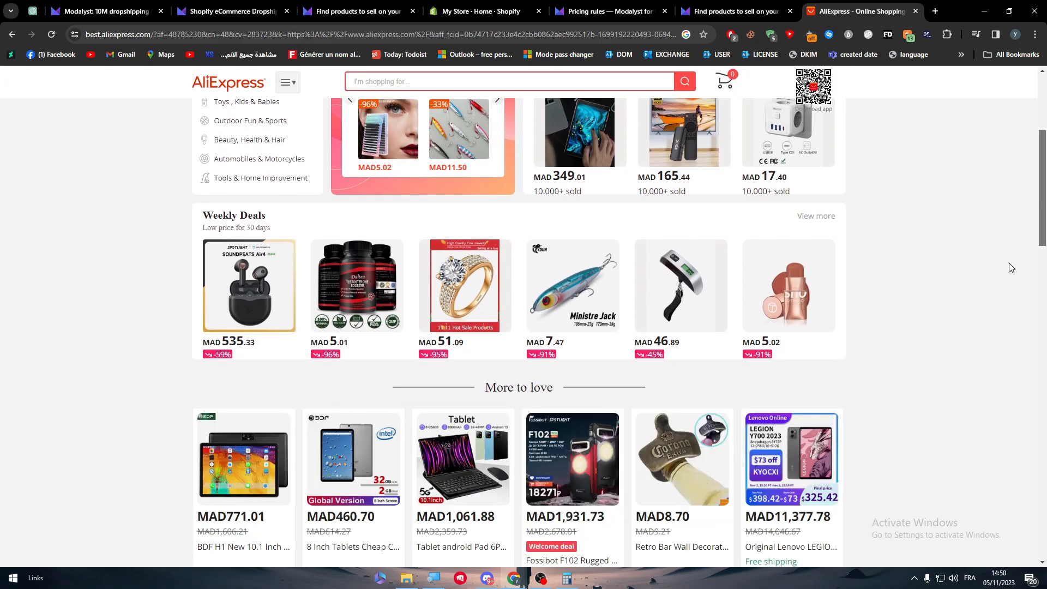
scroll("down", 3)
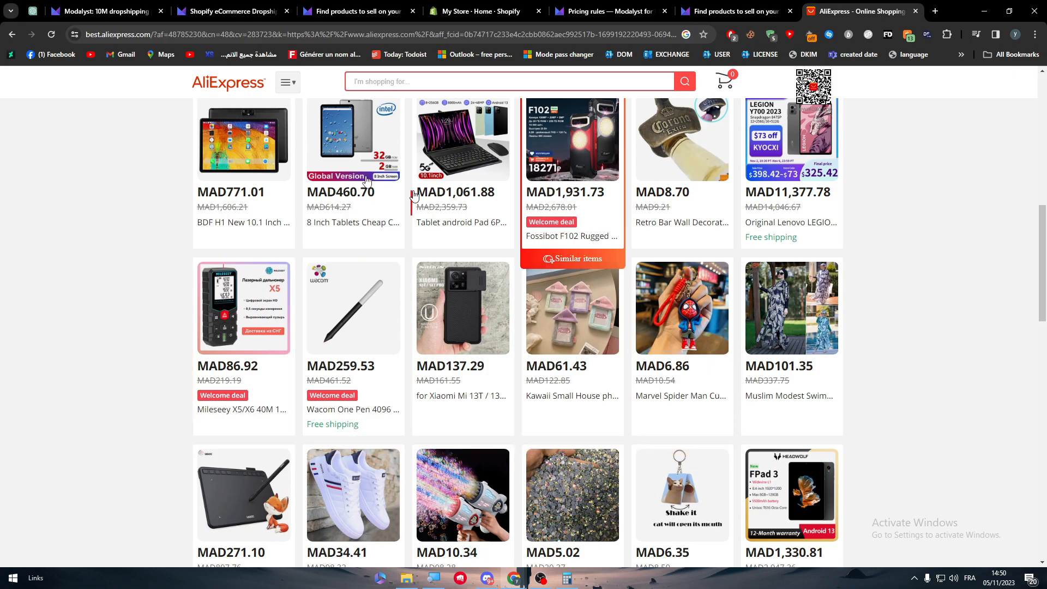
scroll("down", 3)
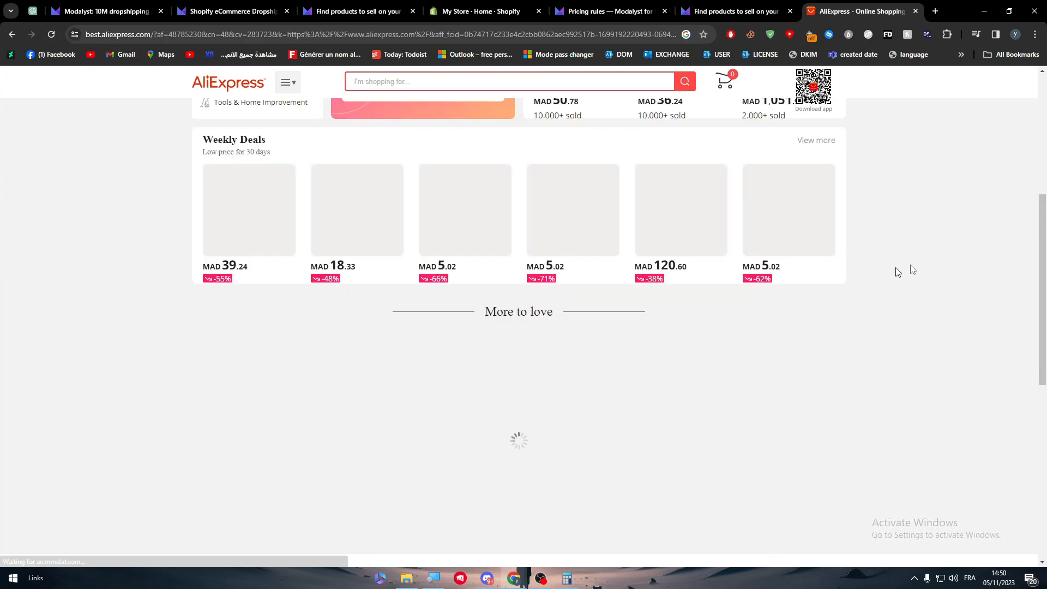
scroll("down", 3)
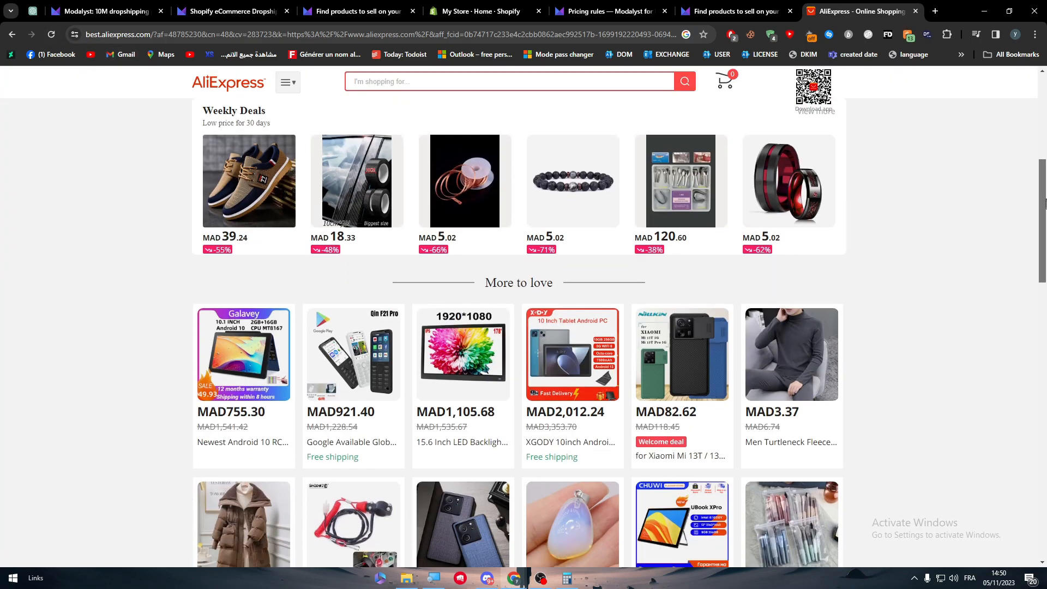
scroll("up", 3)
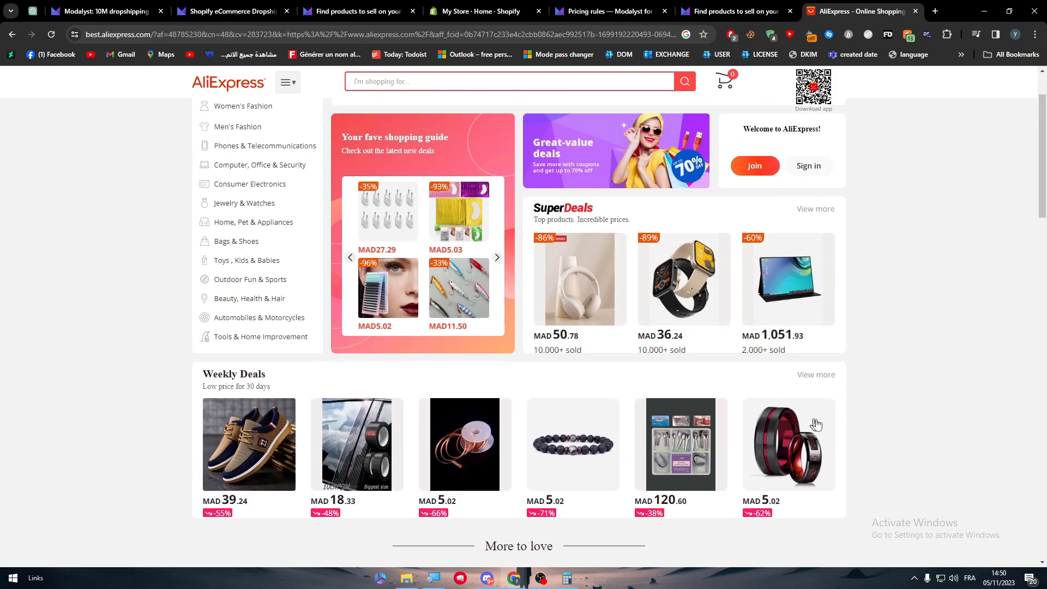
left_click(580, 279)
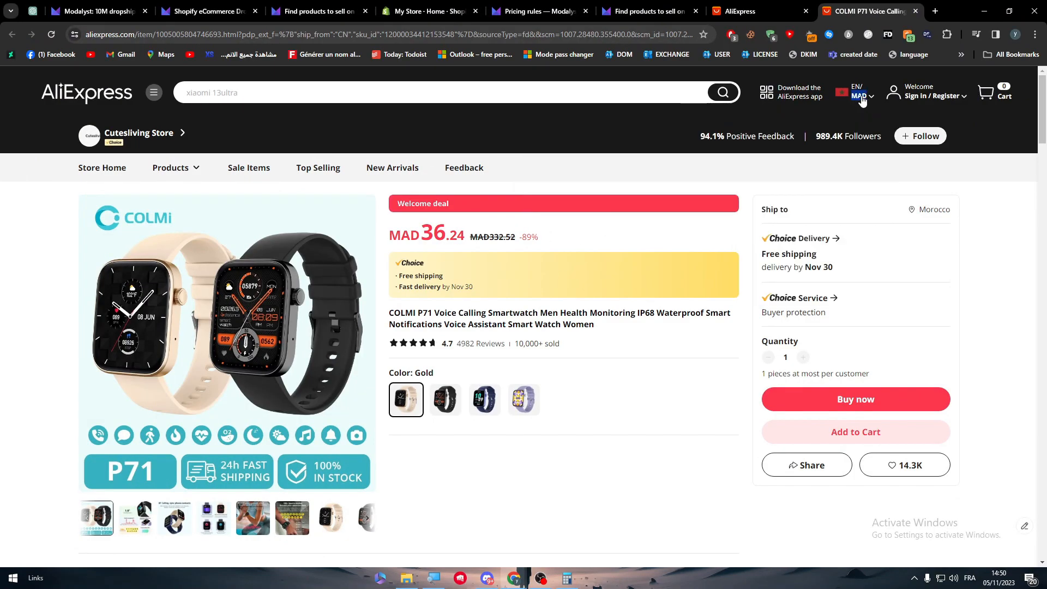
Step: Switch the AliExpress COLMI P71 listing to United States shipping in US dollars, showing $4.49, and return to Modalyst
left_click(857, 92)
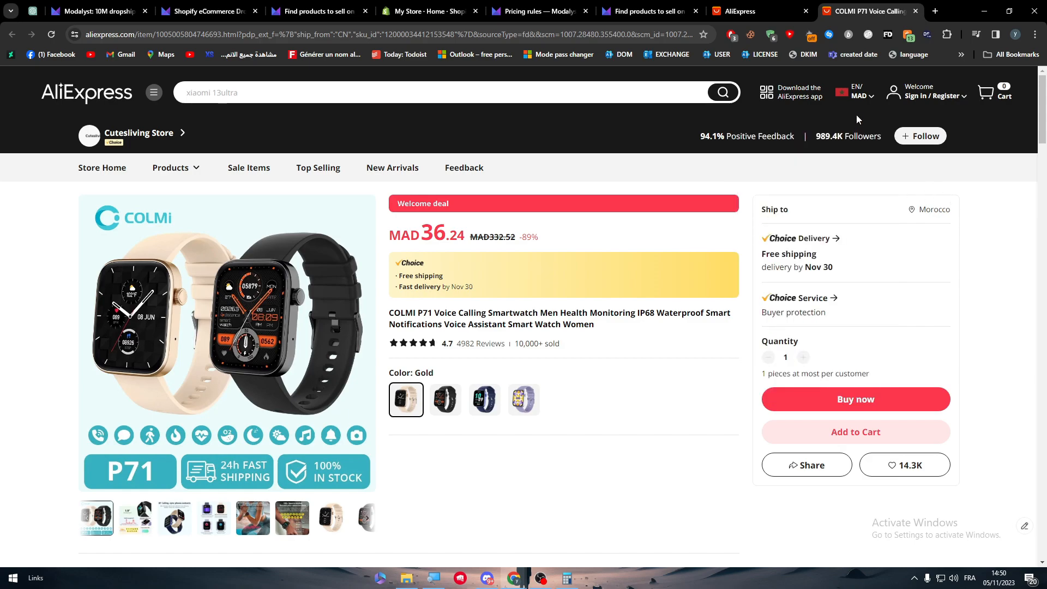
left_click(811, 302)
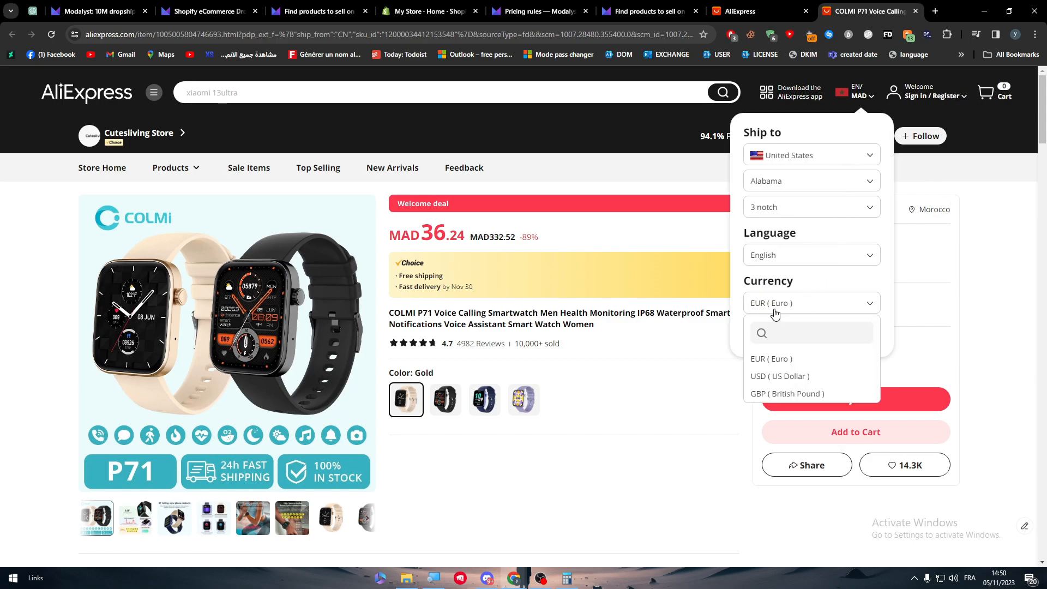
left_click(780, 377)
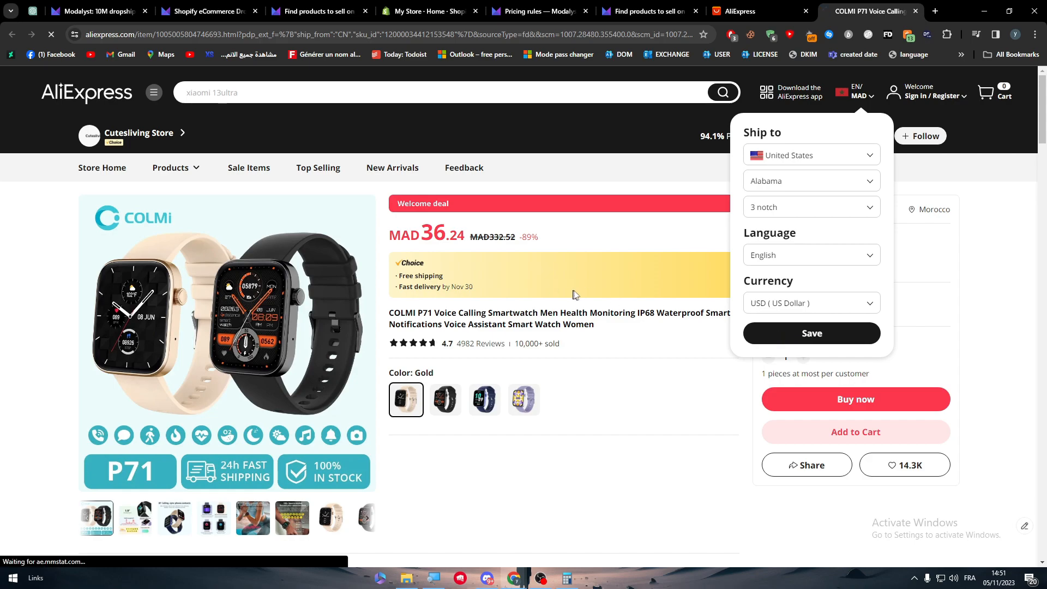
left_click(810, 333)
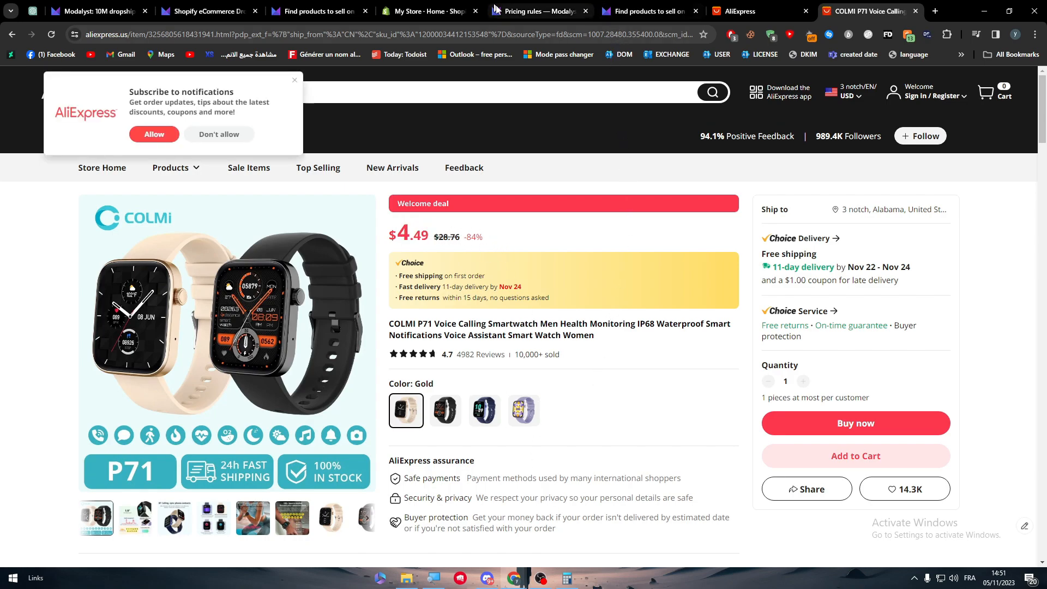
left_click(538, 11)
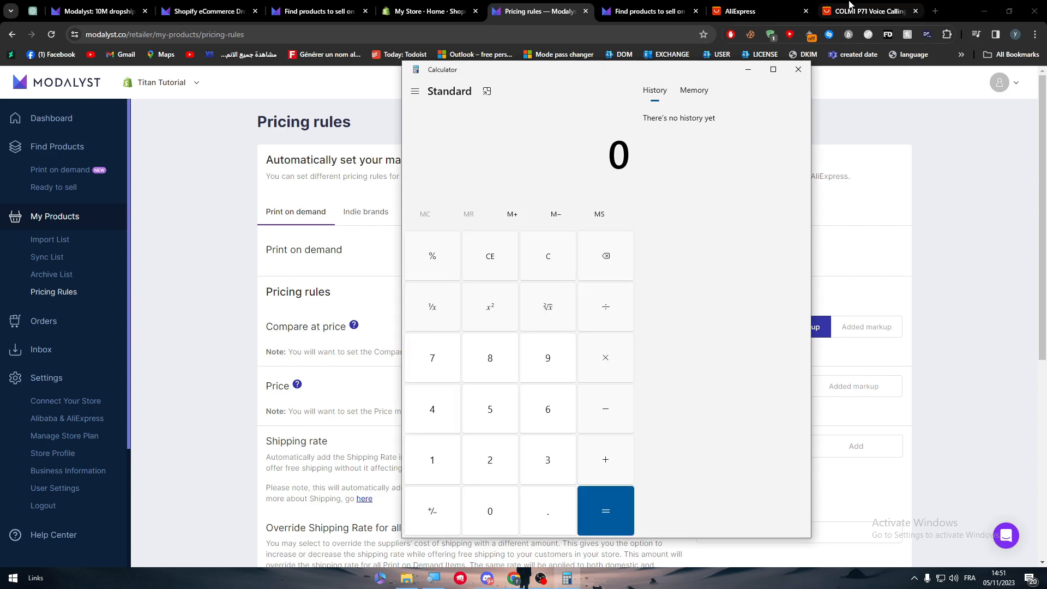
Step: Compute 4.5 × 1.6 = 7.2 and 7.2 − 4.5 = 2.7 to check the markup profit
left_click(432, 408)
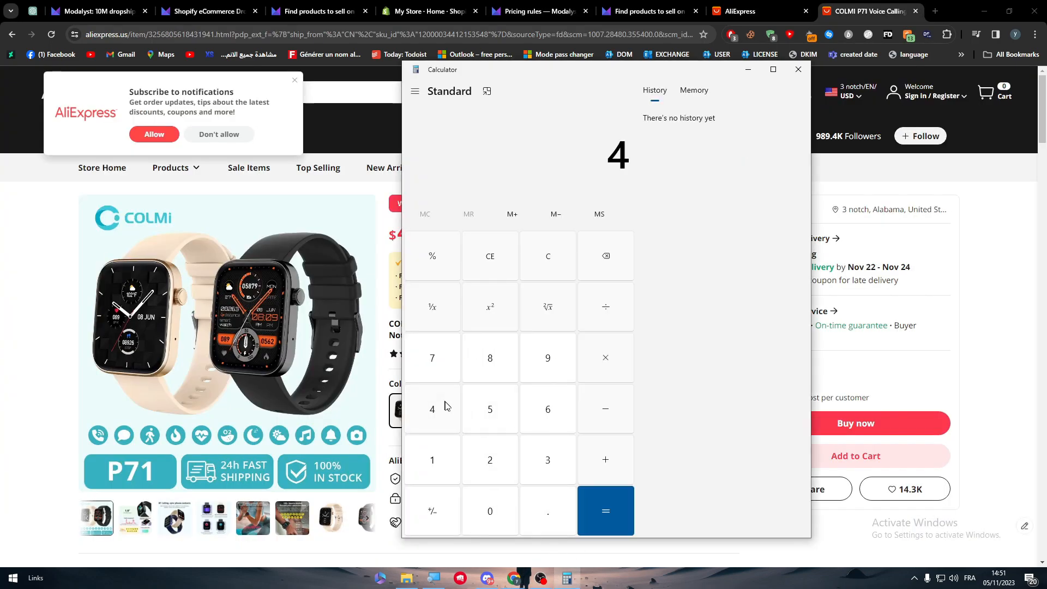
left_click(547, 510)
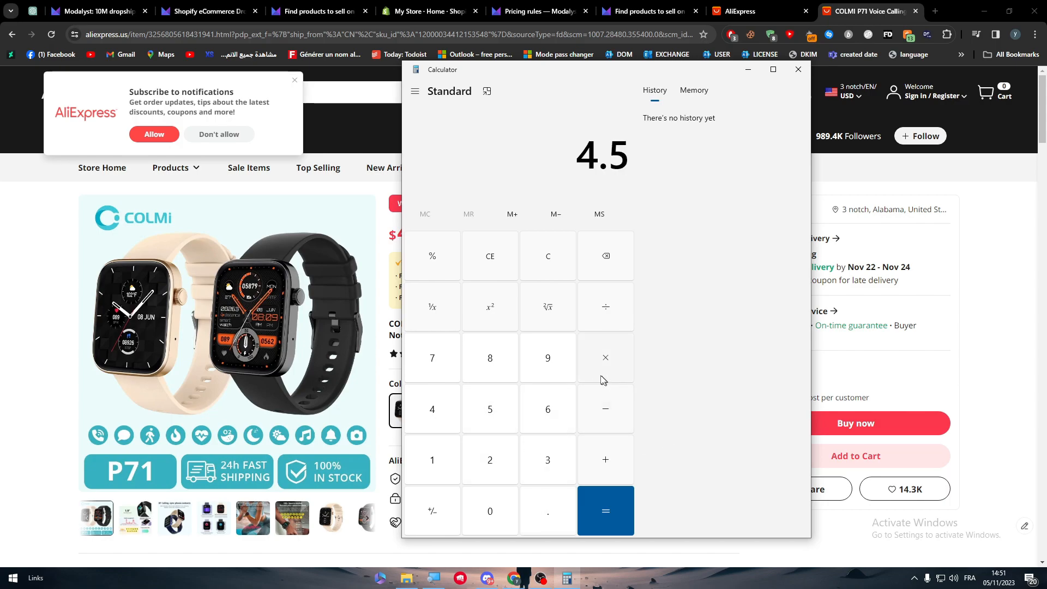
left_click(538, 10)
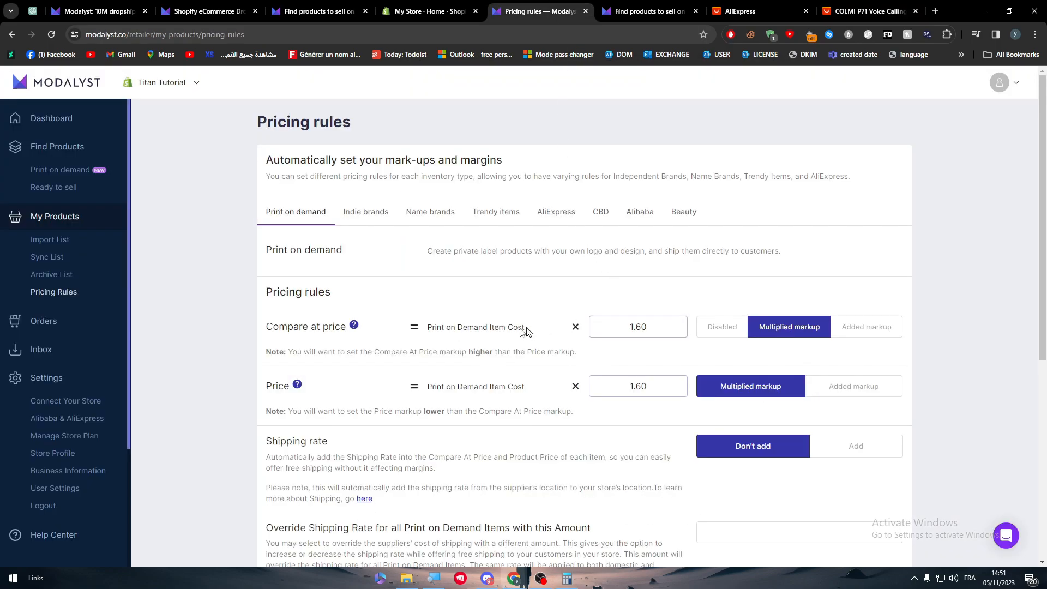
mouse_move(625, 354)
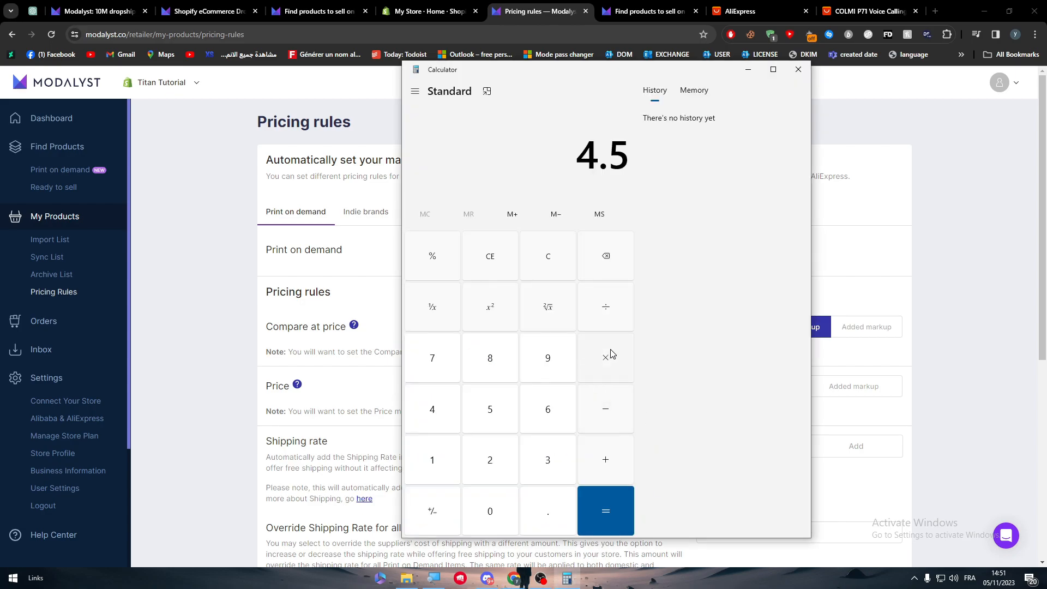
left_click(605, 358)
type("1.6")
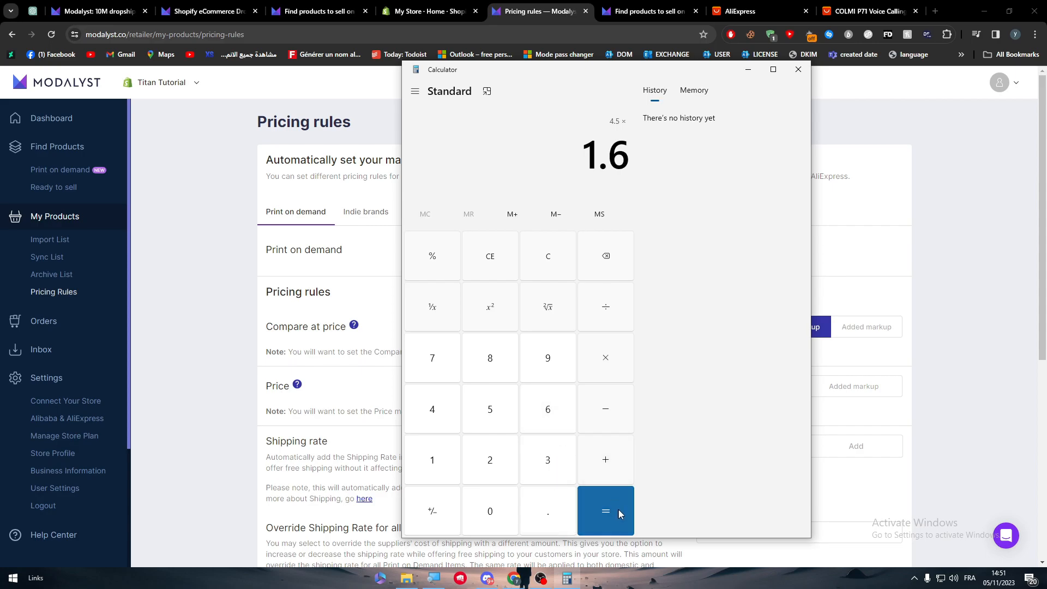
left_click(605, 511)
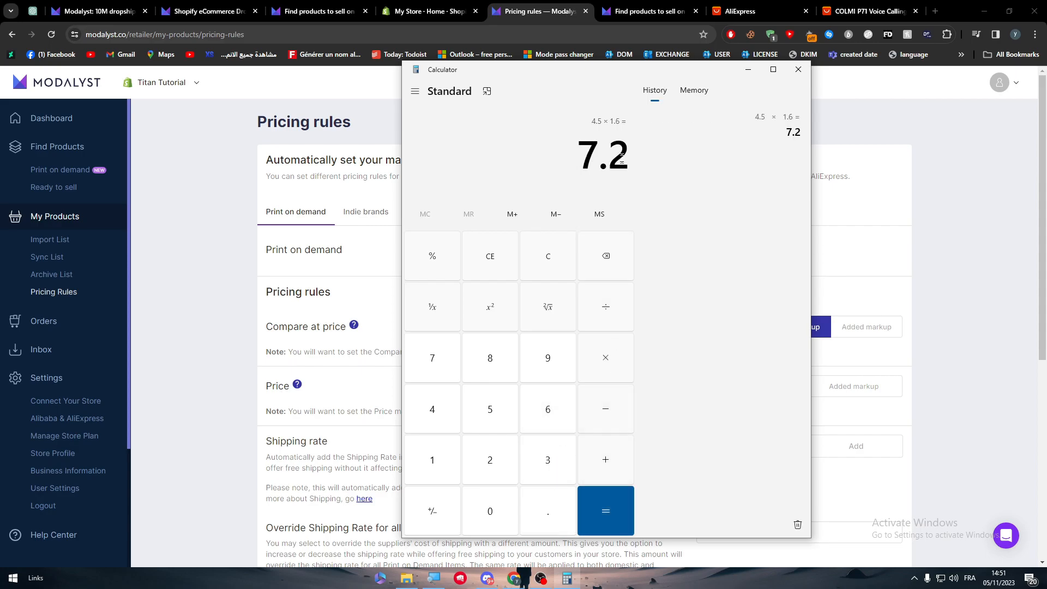
mouse_move(665, 146)
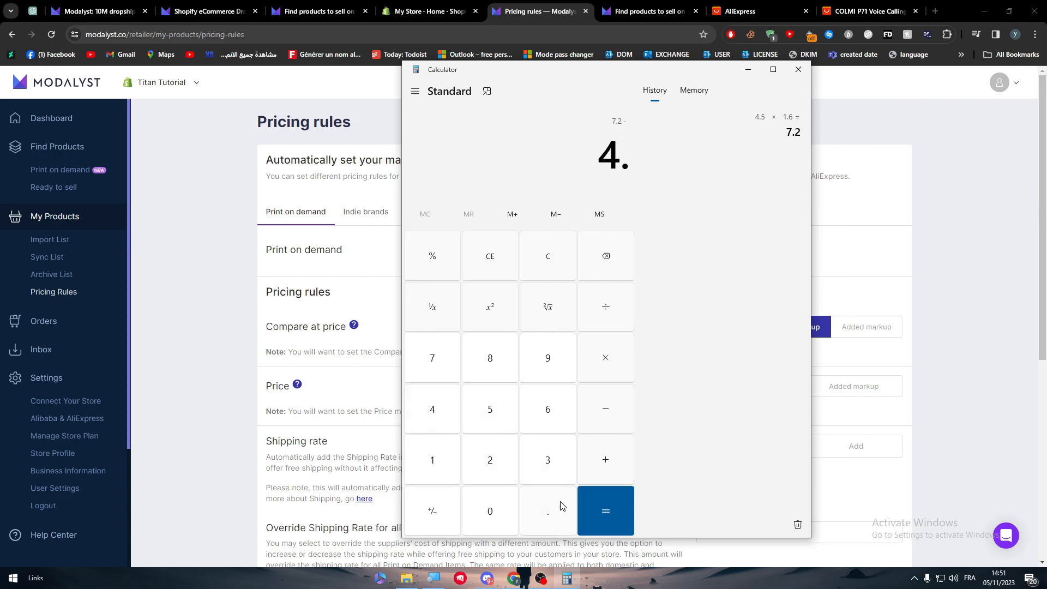
left_click(604, 511)
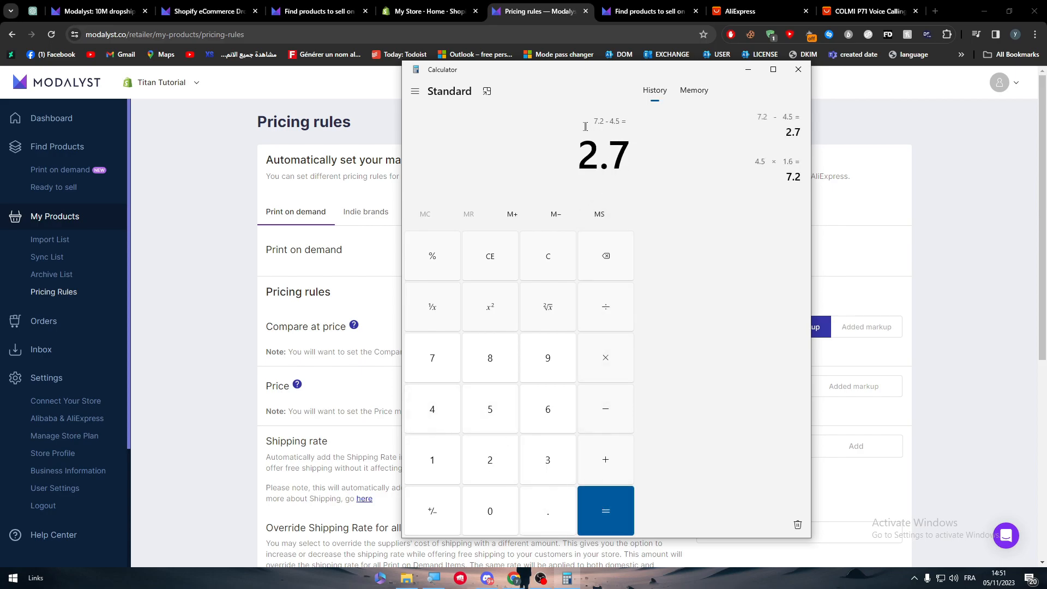
mouse_move(543, 166)
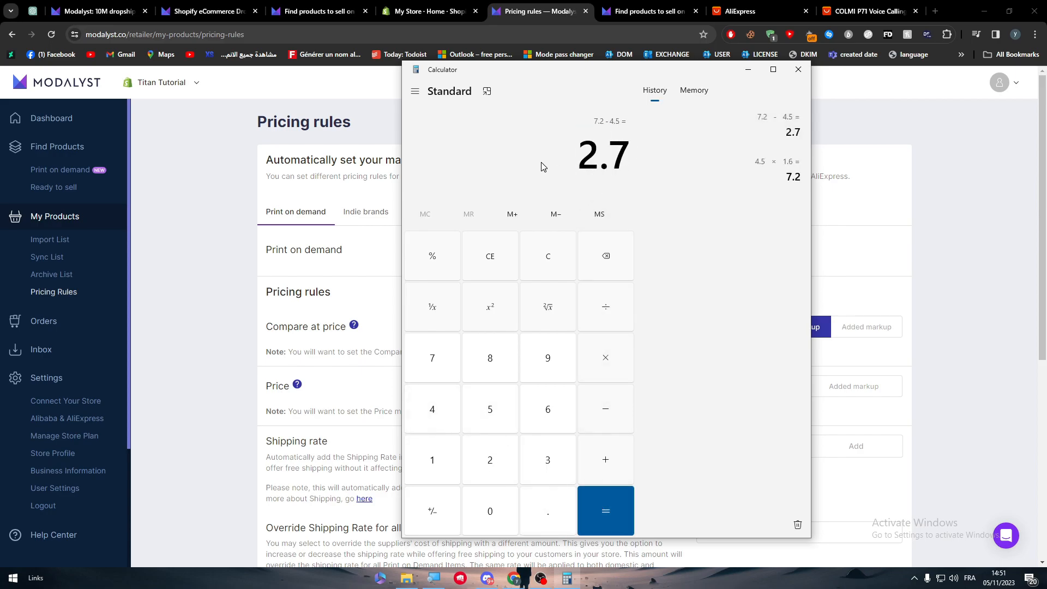
mouse_move(772, 70)
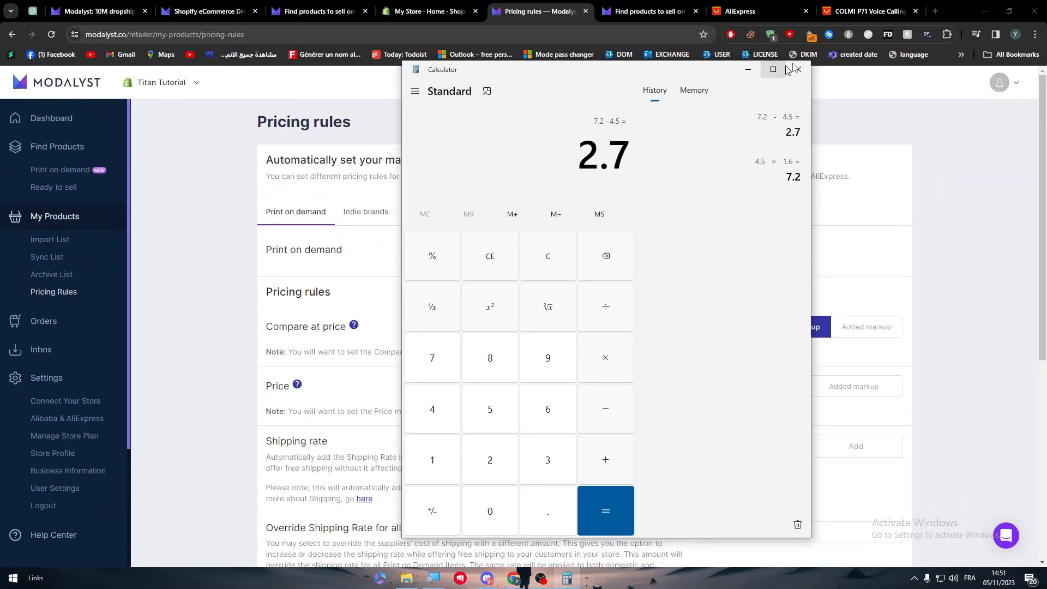
Step: Replace the Print on demand Compare at price markup 1.60 with 5.00, leaving the price markup at 1.60
left_click(796, 69)
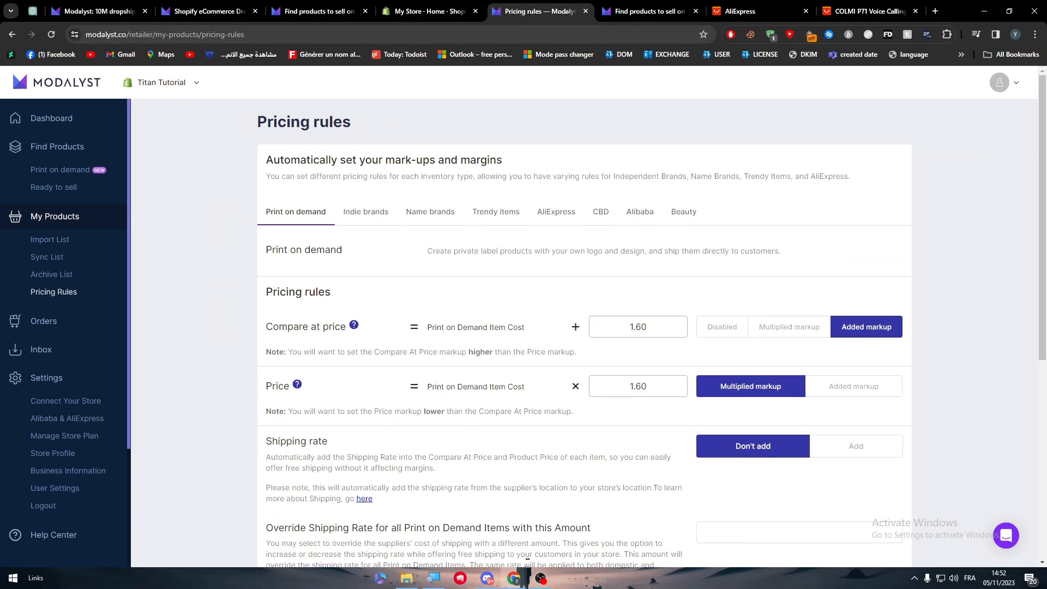
left_click(637, 326)
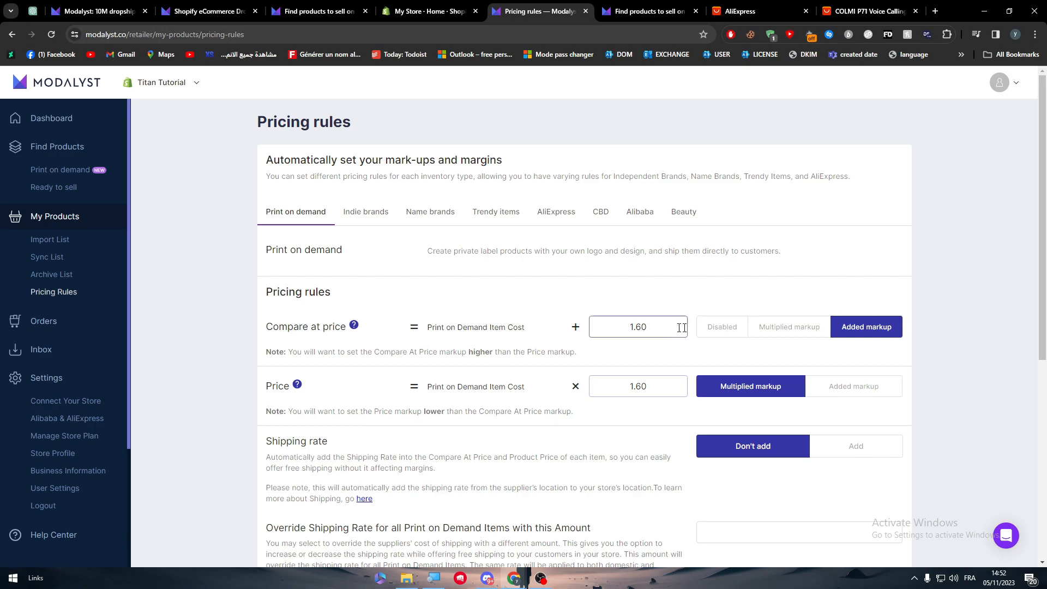
triple_click(638, 326)
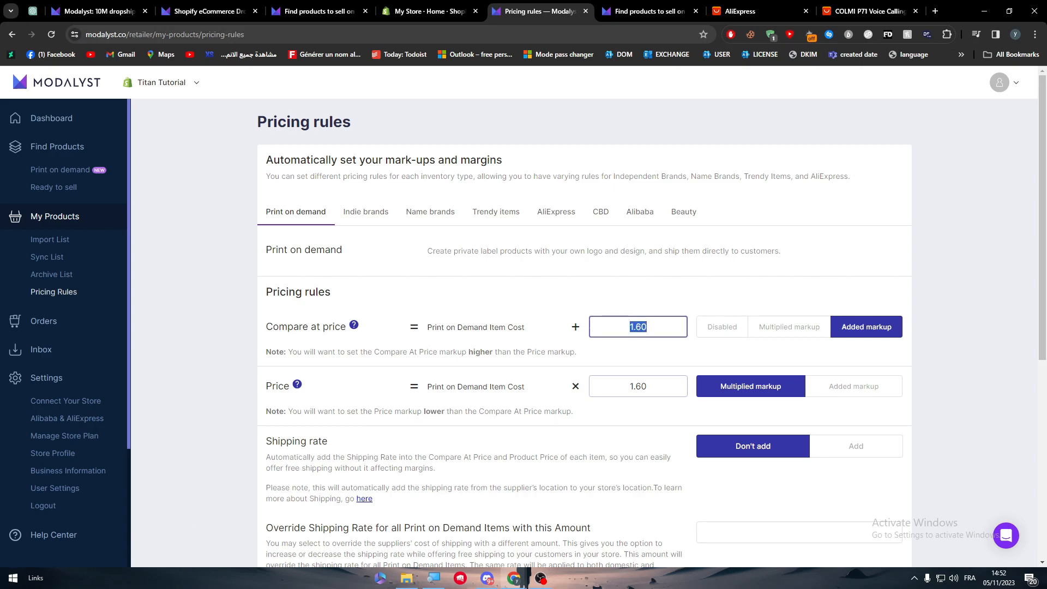
type("5.00")
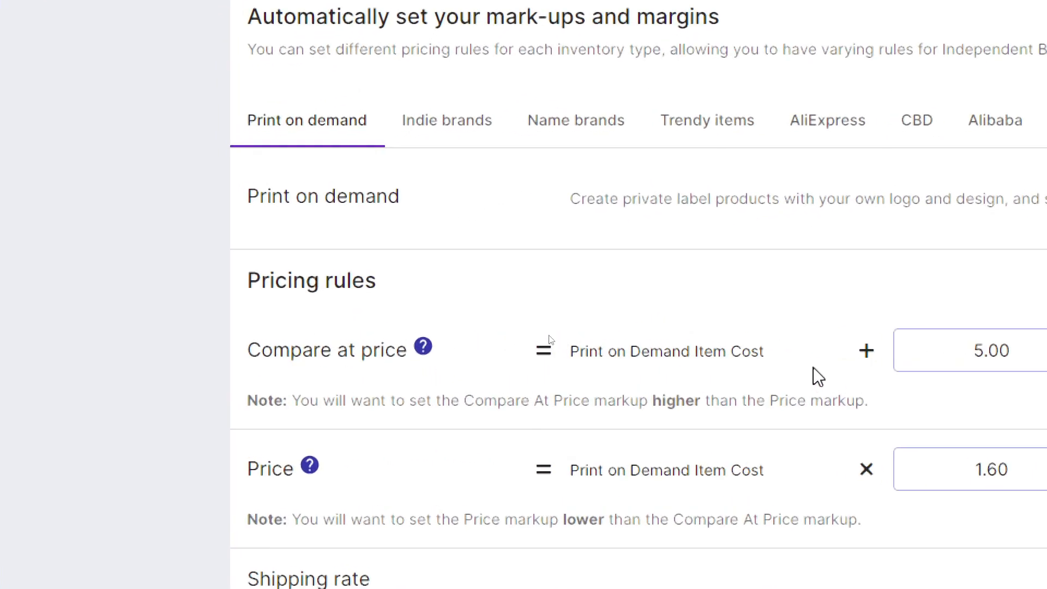
scroll("down", 3)
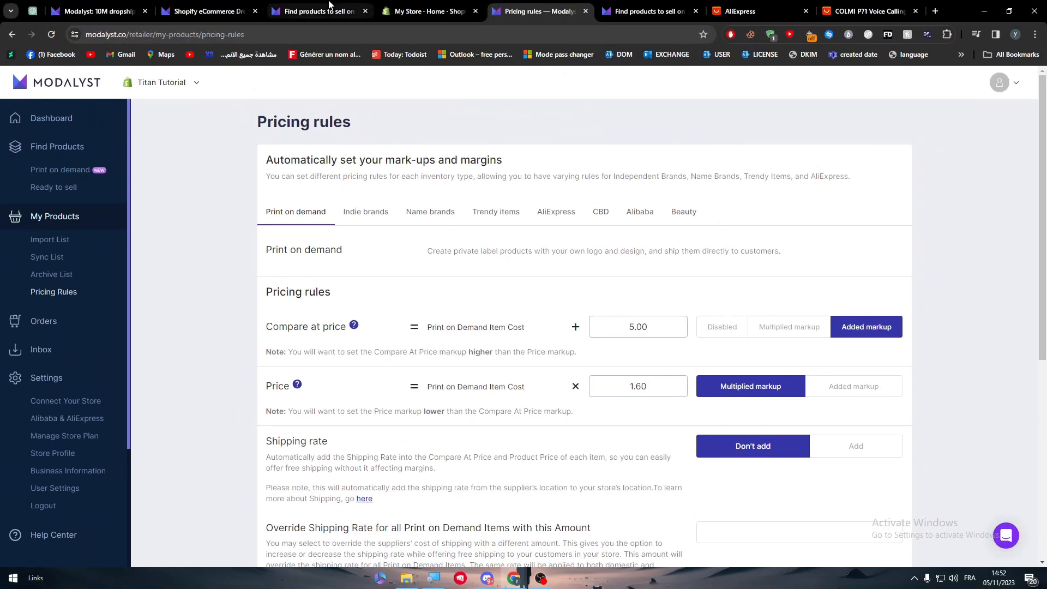
mouse_move(407, 251)
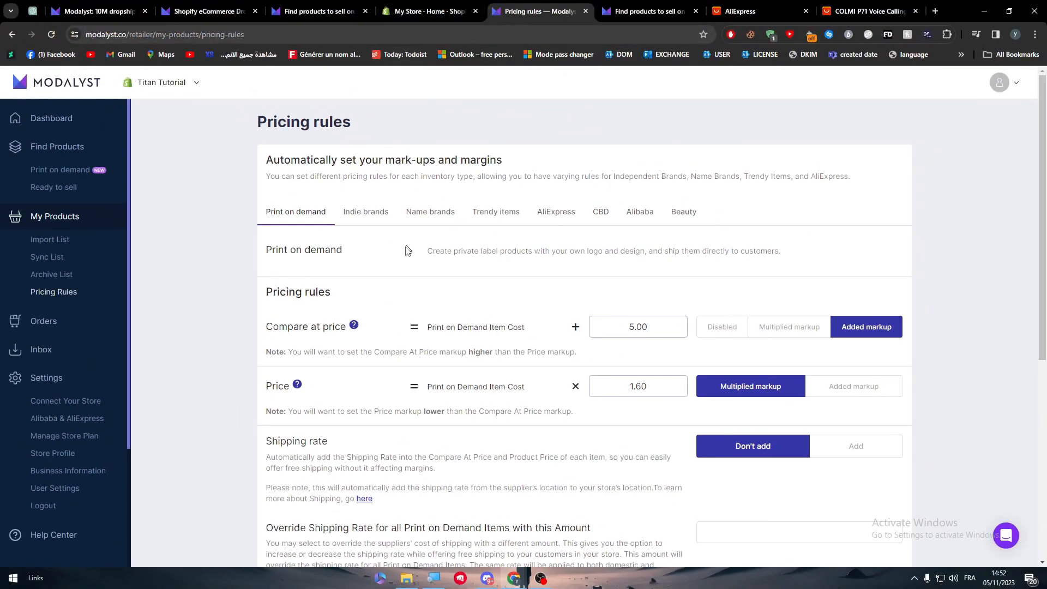
mouse_move(395, 290)
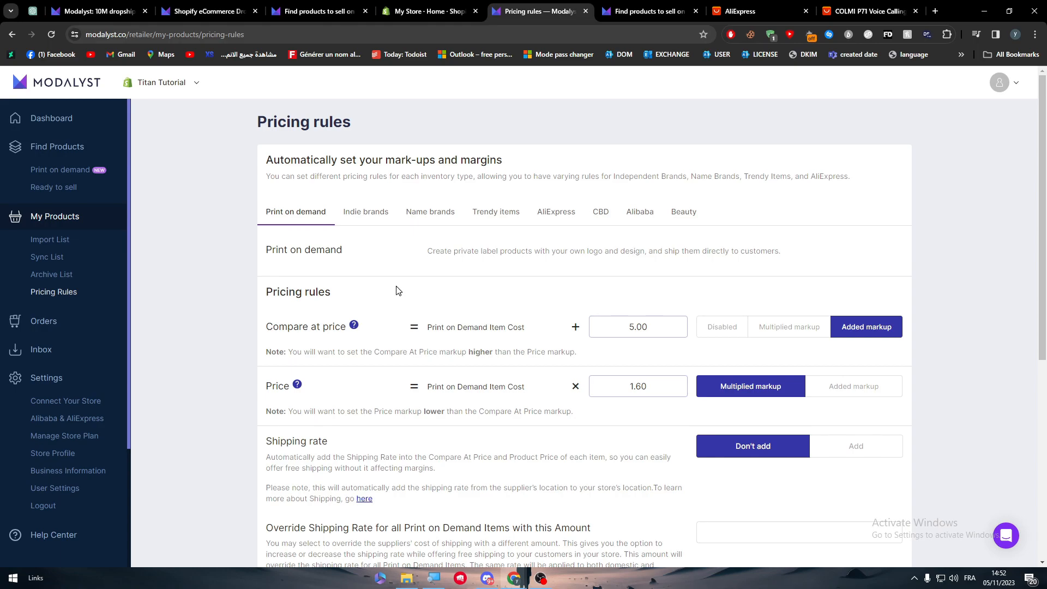
mouse_move(431, 209)
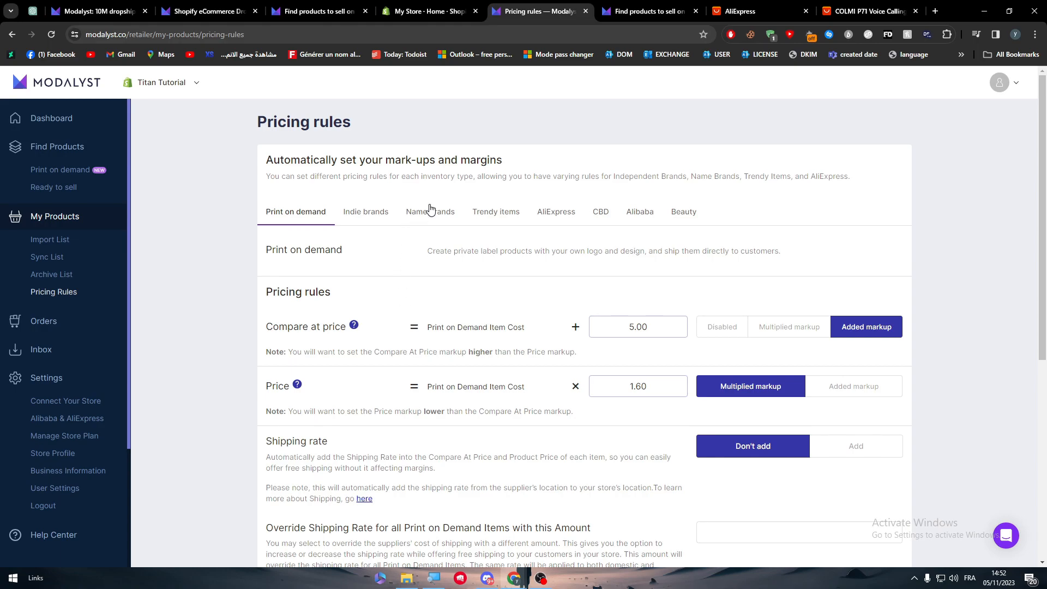
Step: Review the Indie brands, CBD and Name brands pricing rules, ending on Name brands with a 2.00 compare-at markup
left_click(365, 212)
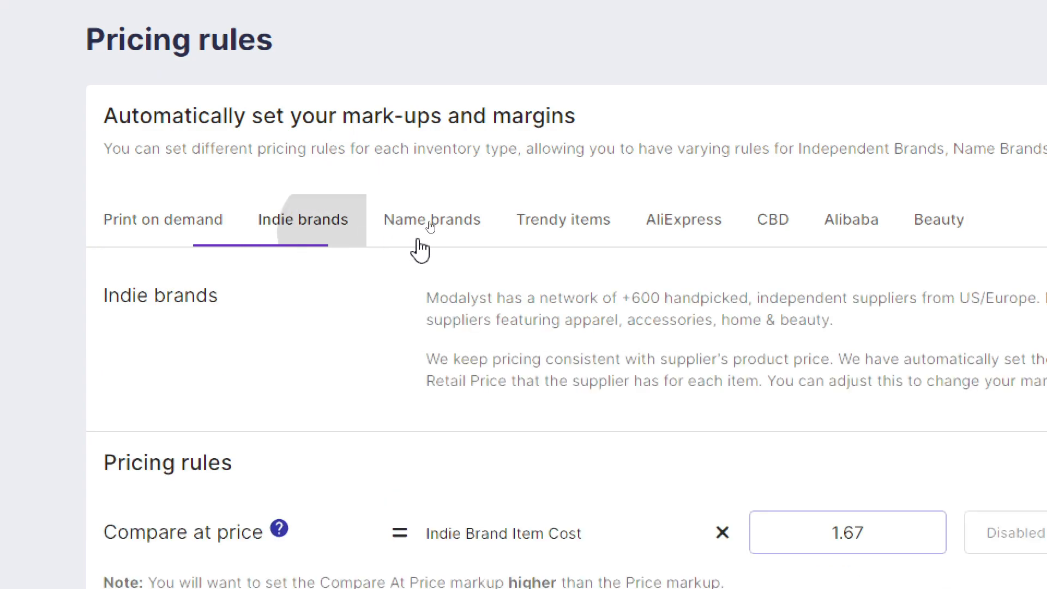
left_click(851, 219)
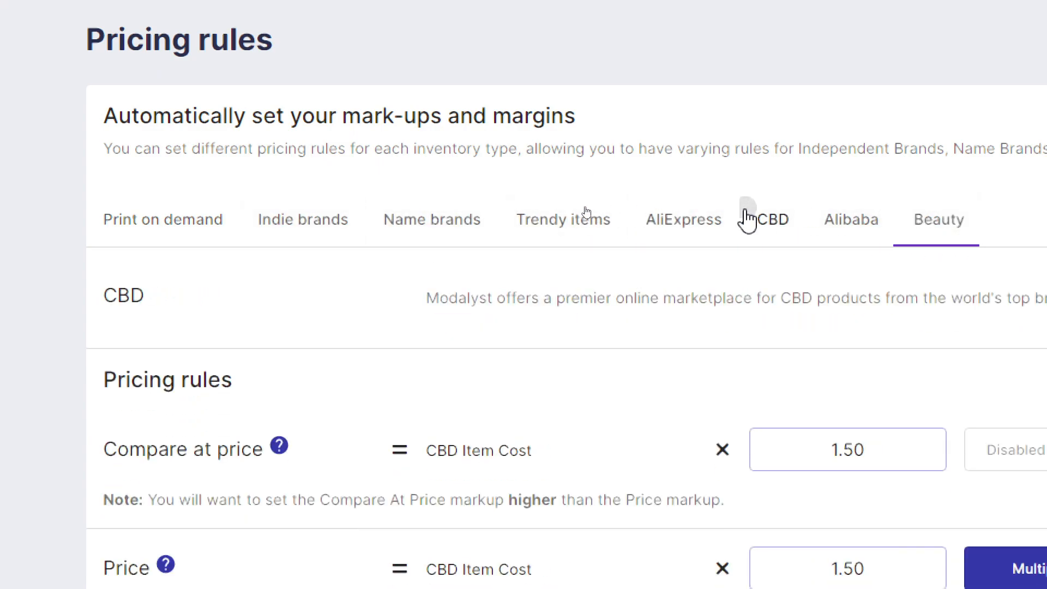
left_click(432, 219)
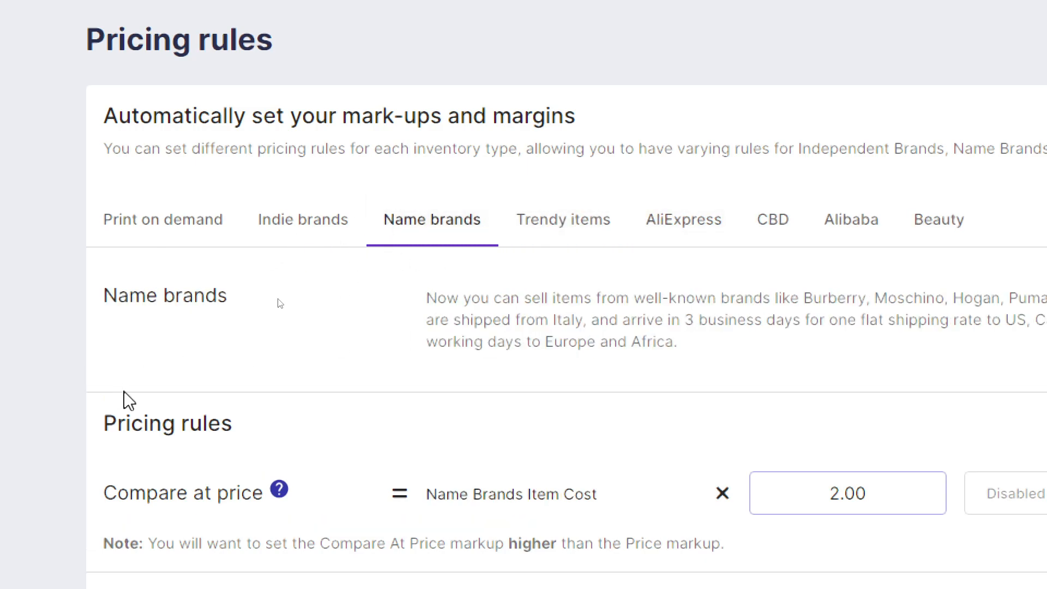
mouse_move(857, 277)
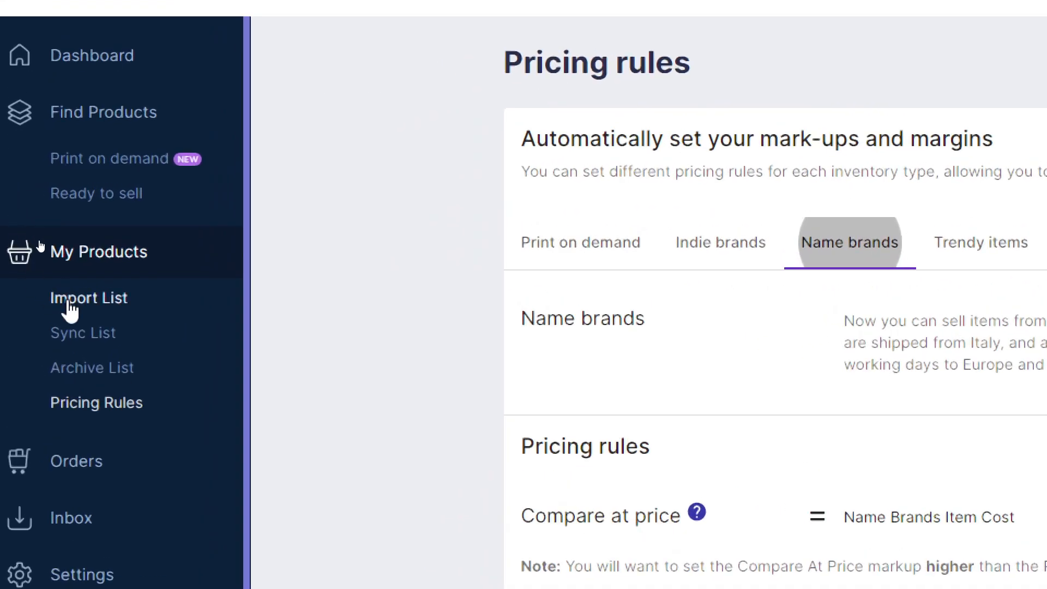
Step: From the Import List, browse the ready-to-sell catalogue and add the TRE House HHC Flower product
left_click(88, 298)
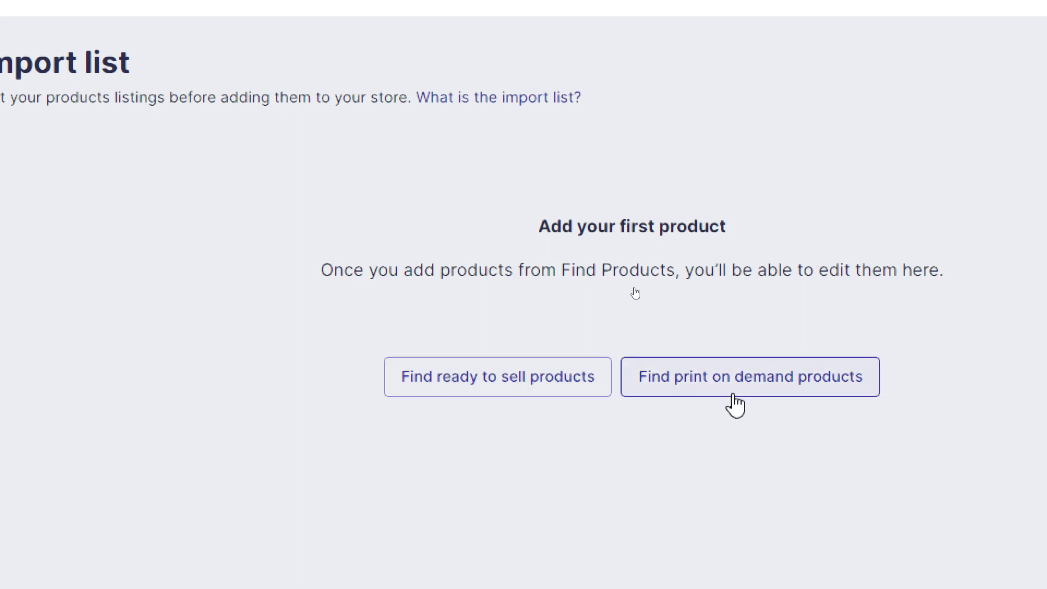
left_click(498, 376)
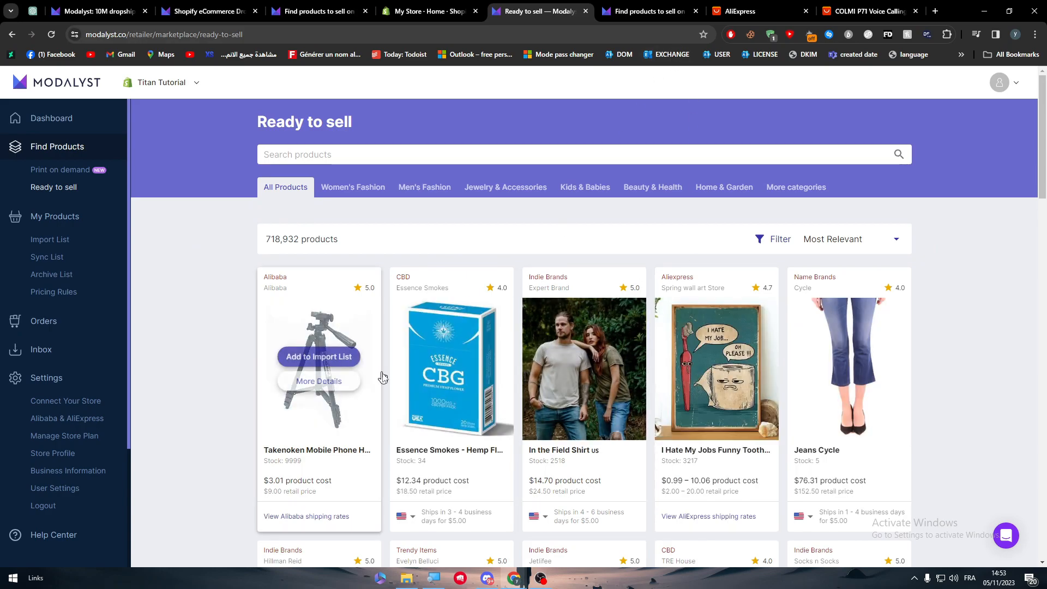
scroll("down", 3)
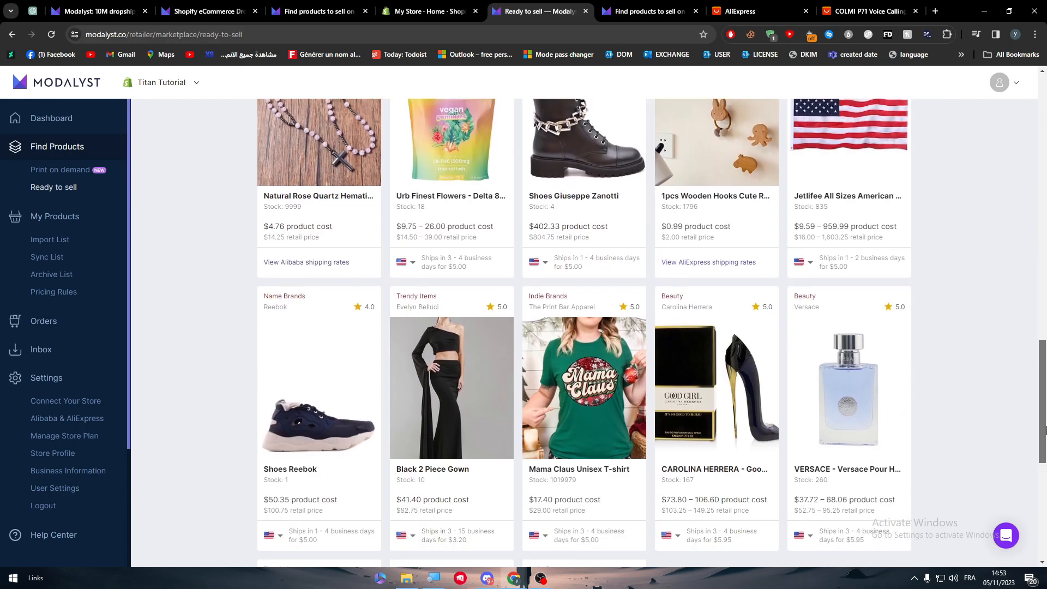
scroll("down", 3)
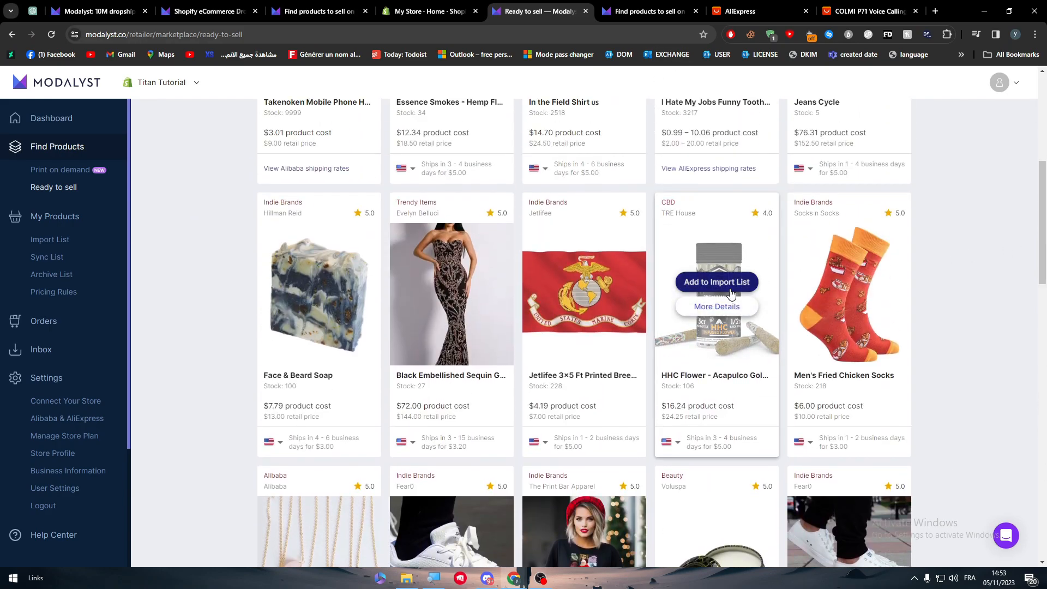
left_click(716, 281)
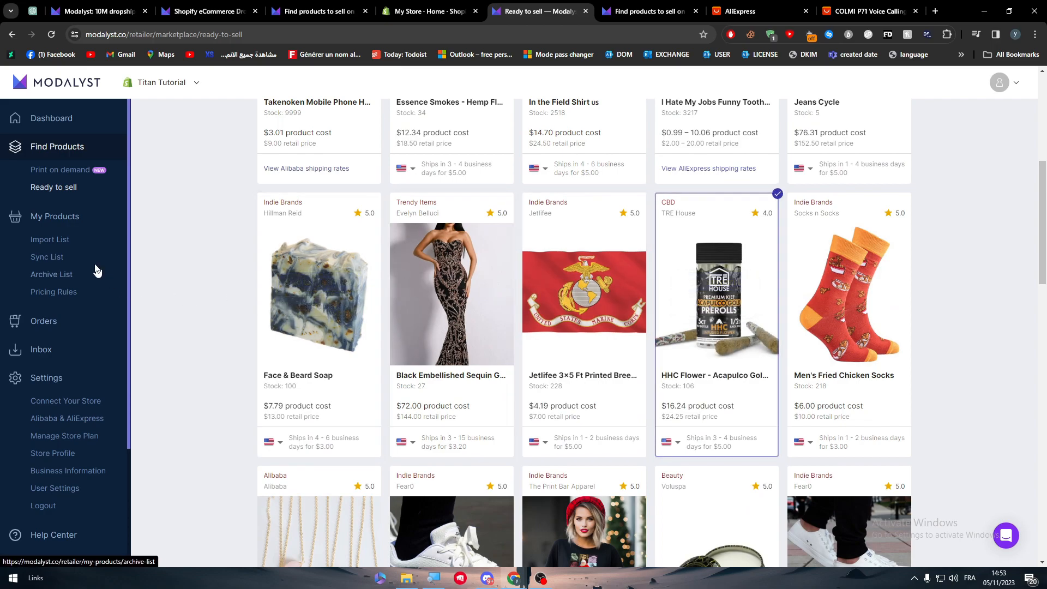
Step: Add the HHC Flower product to the store from the Import List and view it in the Sync List
left_click(49, 239)
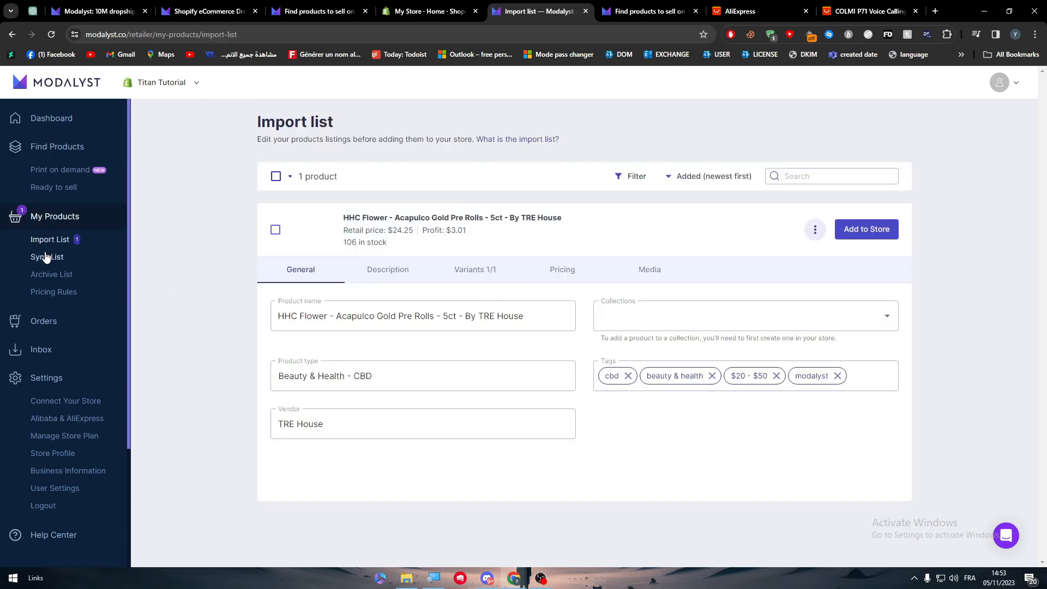
left_click(867, 229)
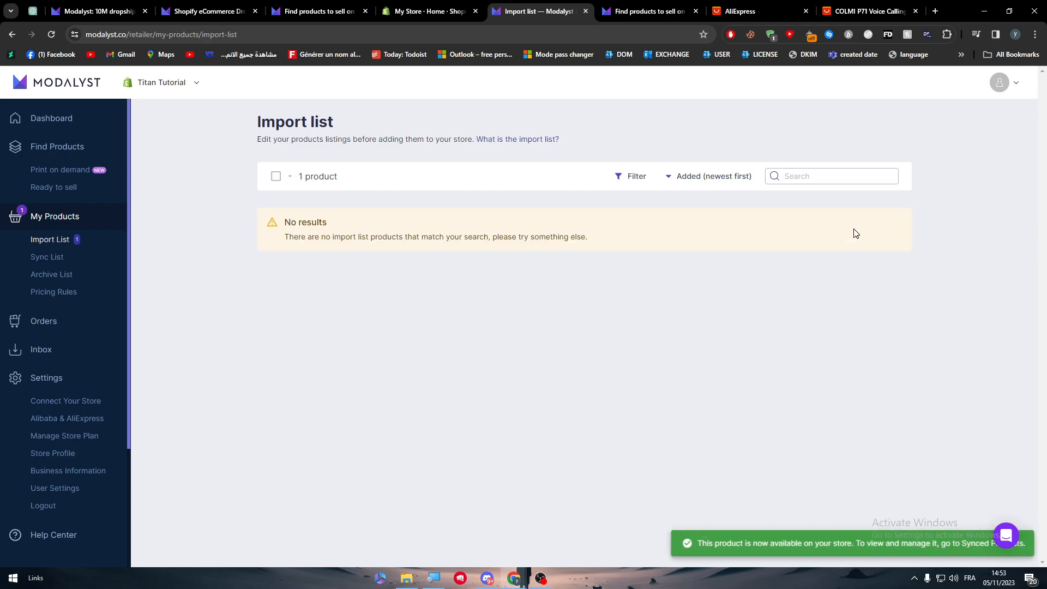
left_click(47, 256)
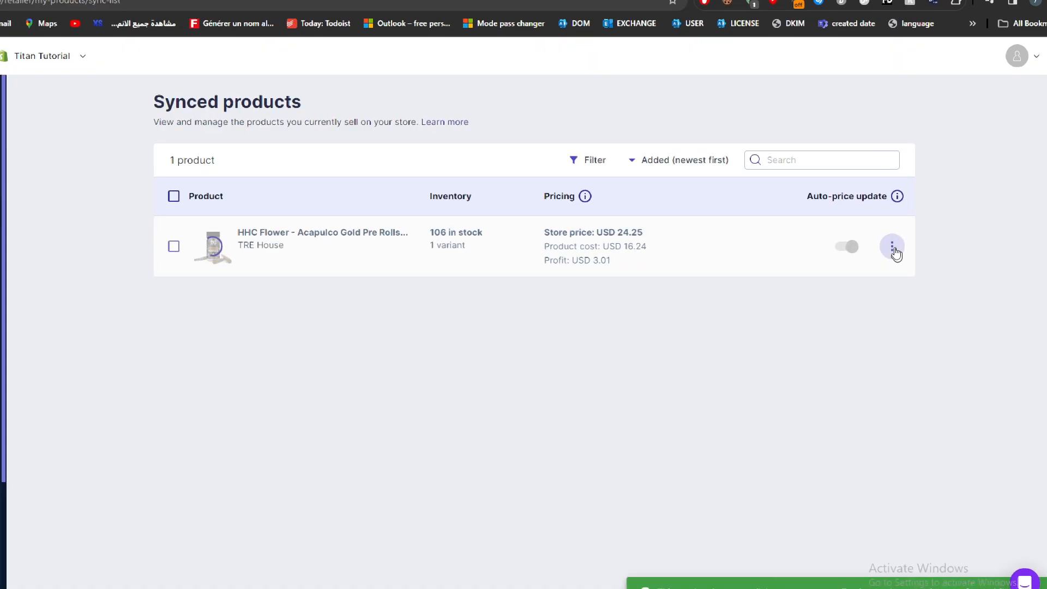
left_click(893, 247)
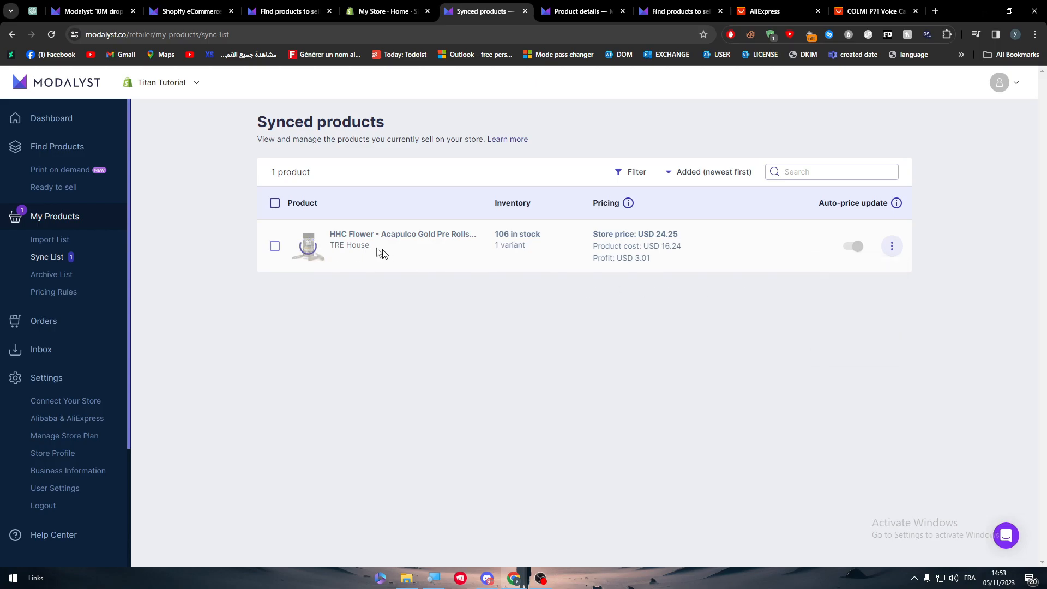
mouse_move(352, 228)
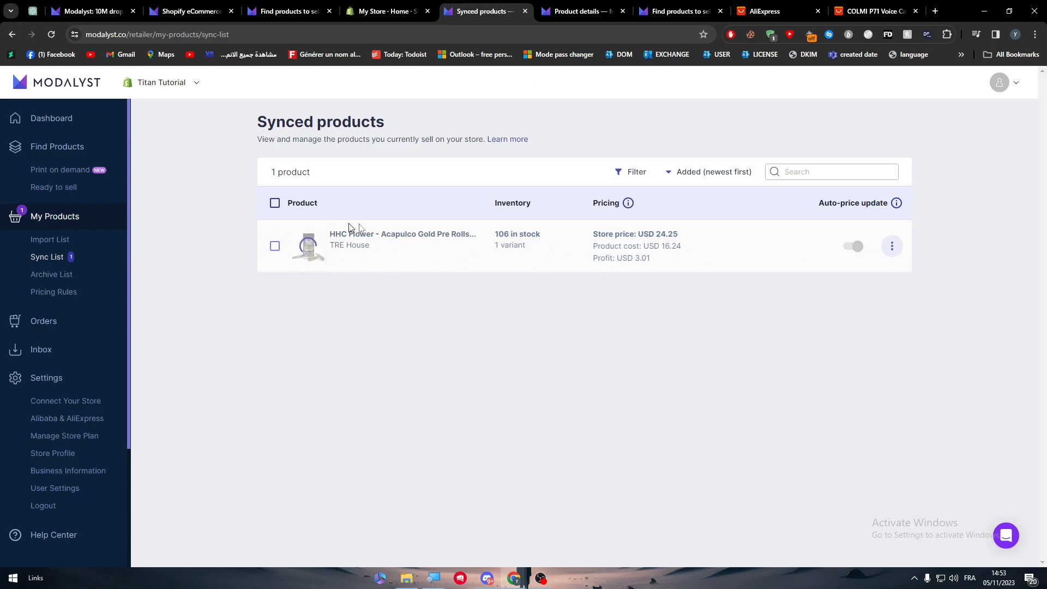
left_click(891, 245)
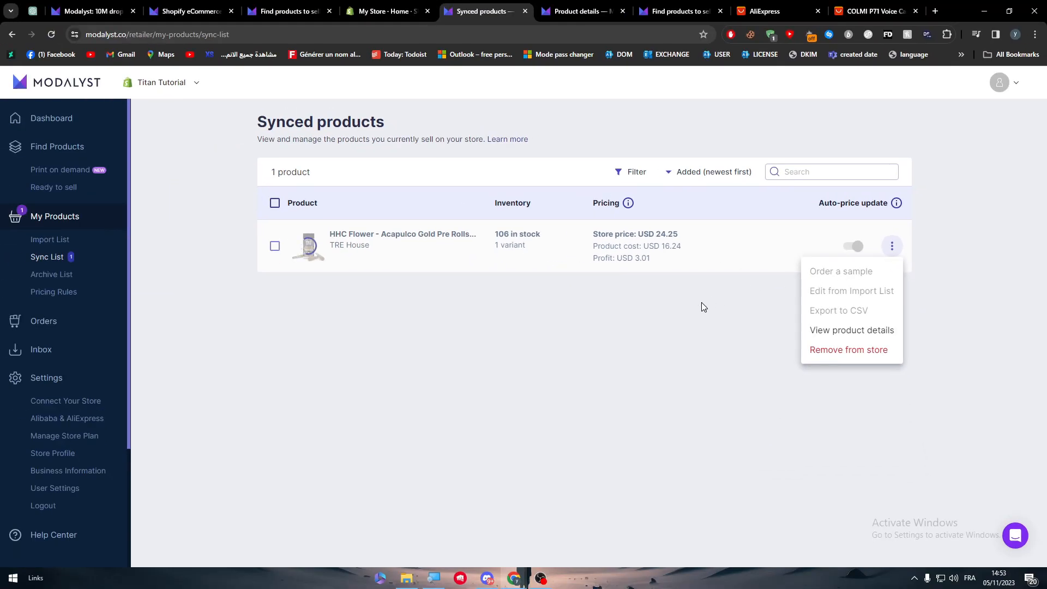
left_click(527, 73)
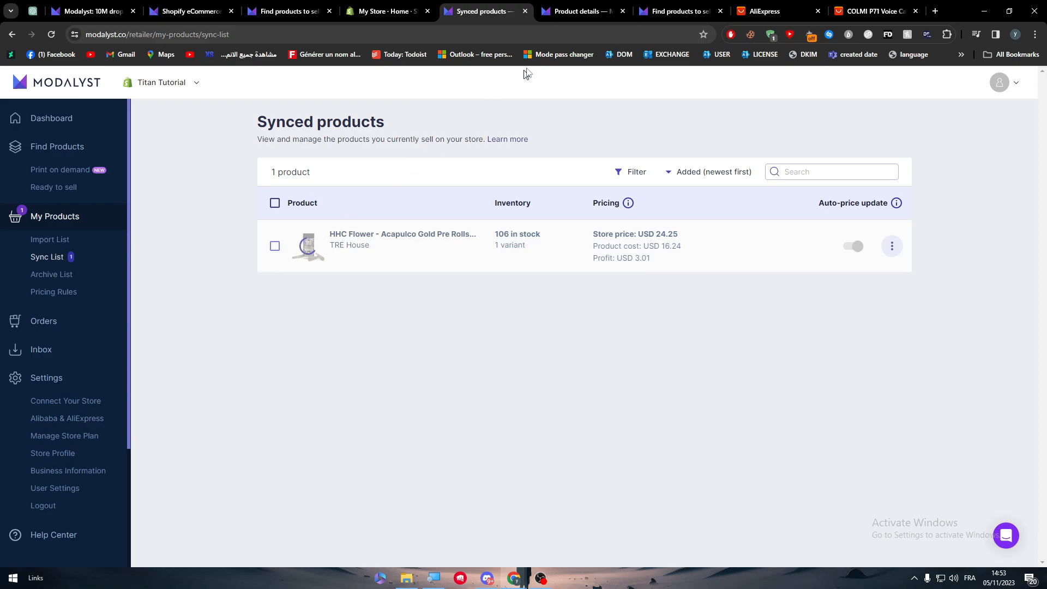